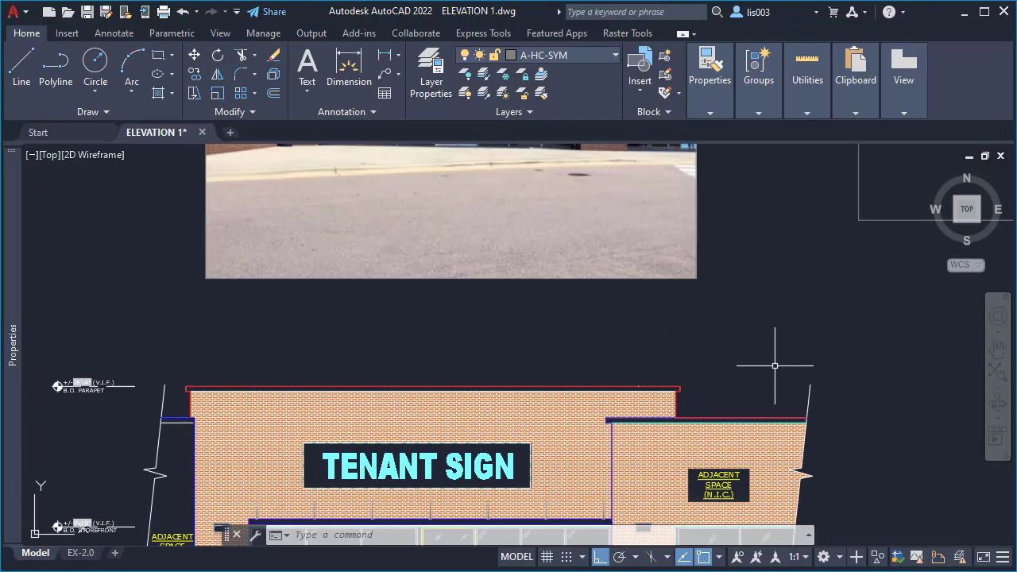
# Enter the MLEADERSTYLE command to bring up the Multileader Style Manager
pyautogui.write('M')
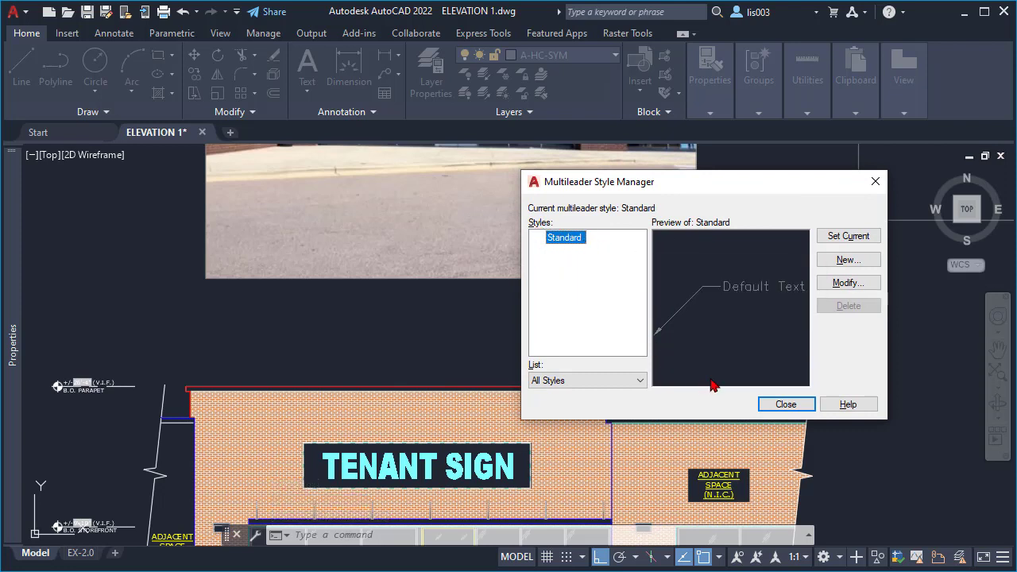
pyautogui.moveTo(703, 390)
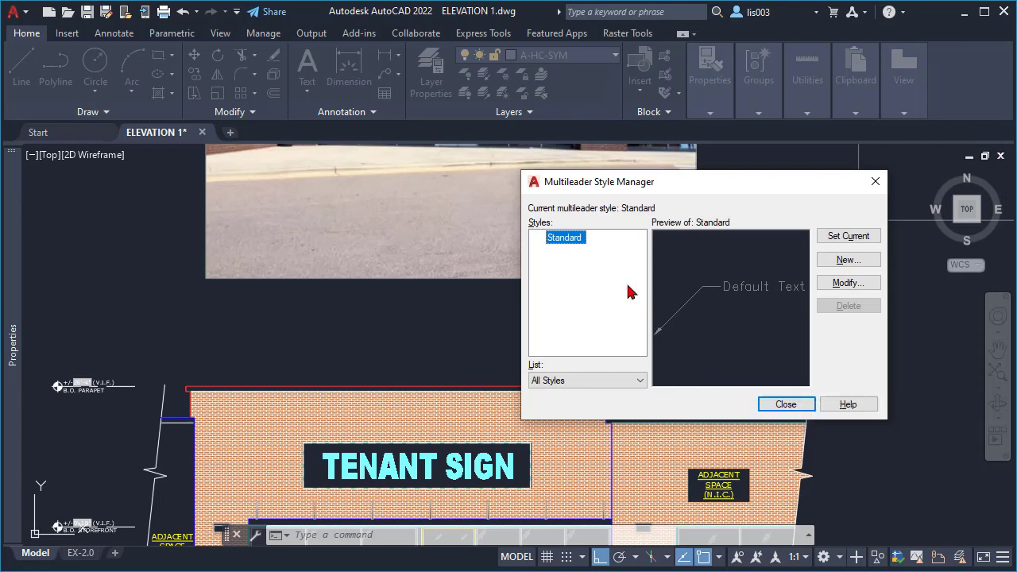
pyautogui.moveTo(568, 244)
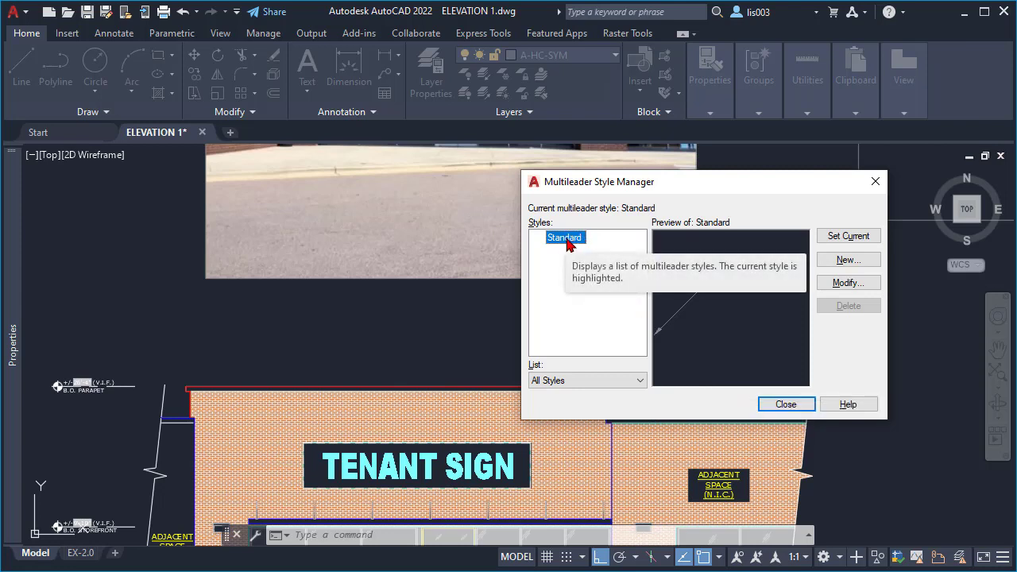
pyautogui.moveTo(841, 326)
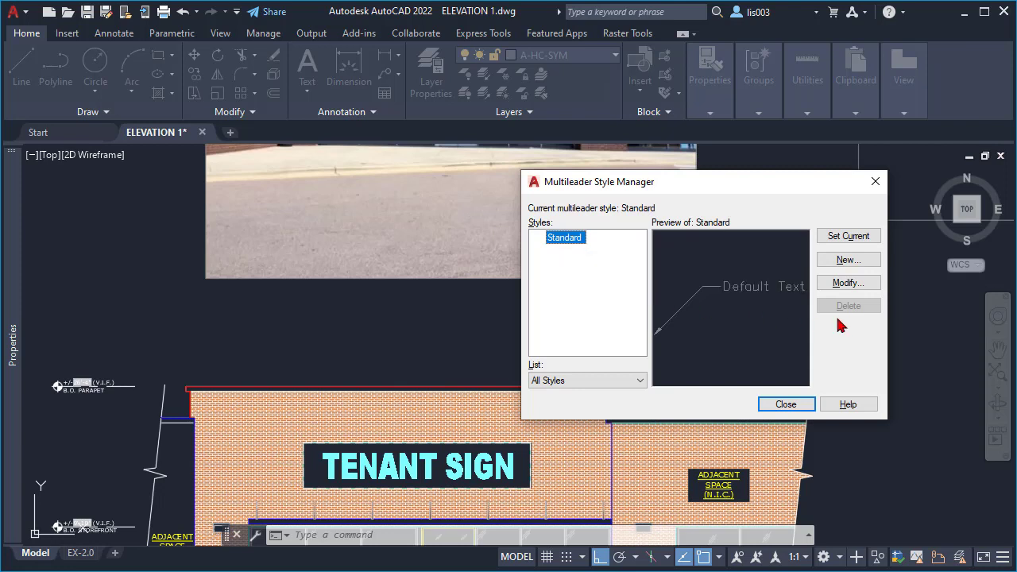
# Start a new multileader style named KEYNOTES-HEXAGON based on Standard
pyautogui.click(847, 259)
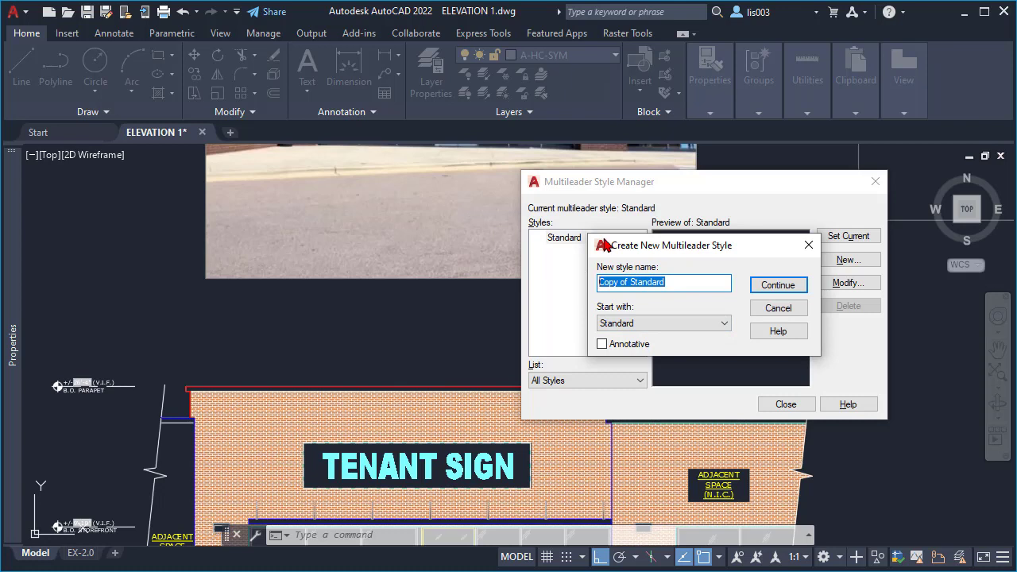
pyautogui.write('KE')
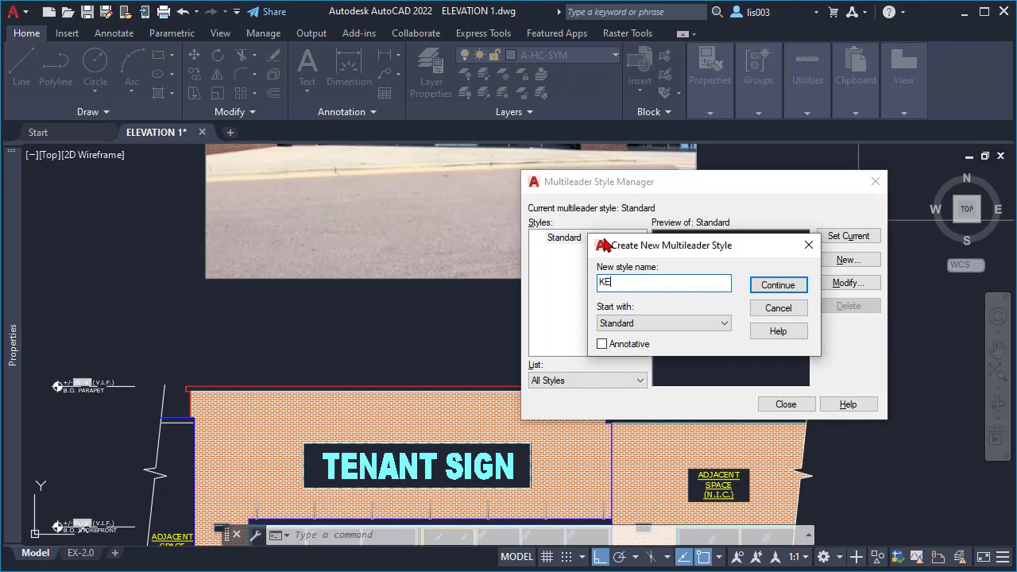
pyautogui.write('YNOTES')
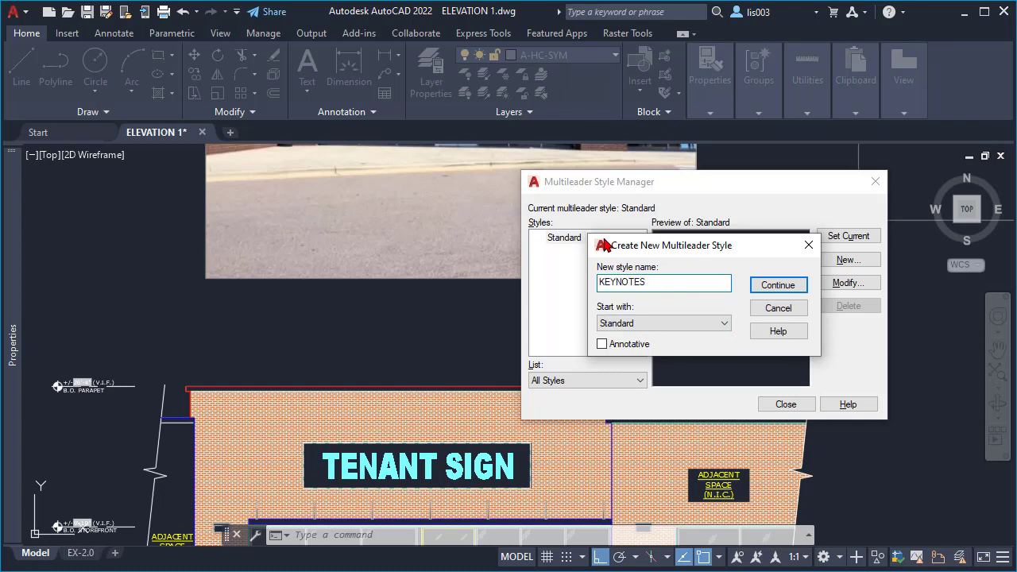
pyautogui.write('-HE')
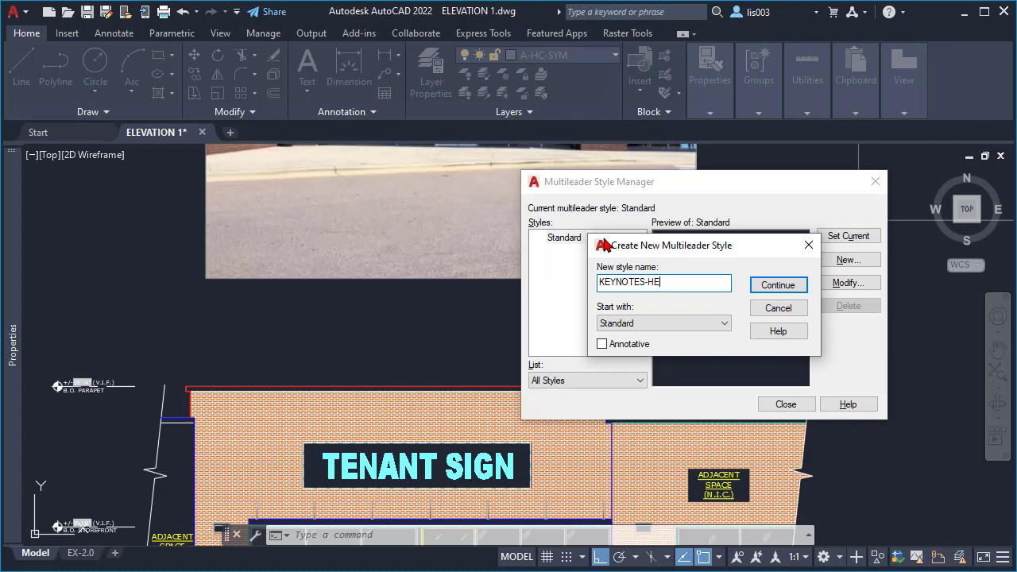
pyautogui.write('XAGON')
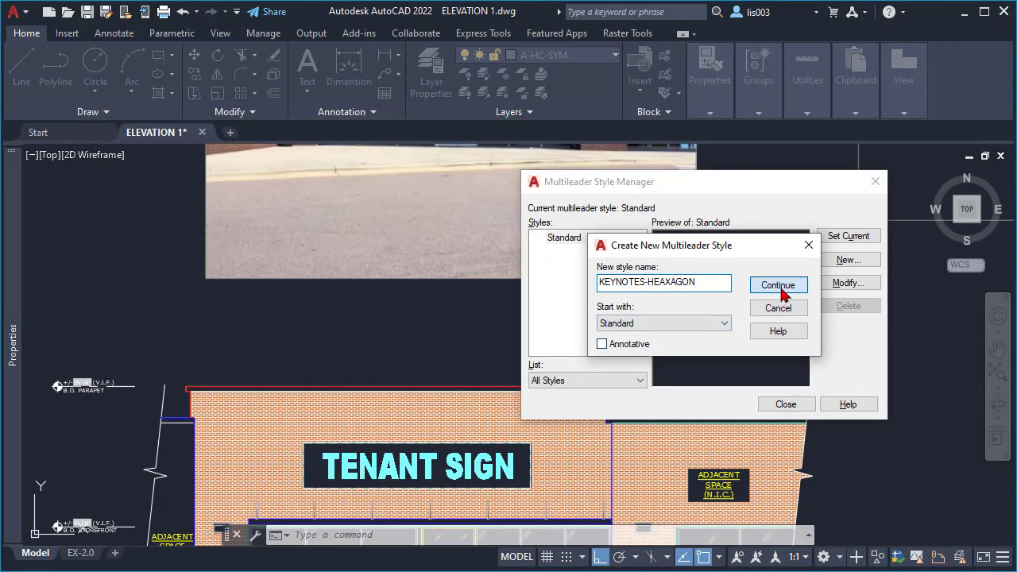
# Set the style's content to Block with Hexagon as the source block
pyautogui.click(778, 285)
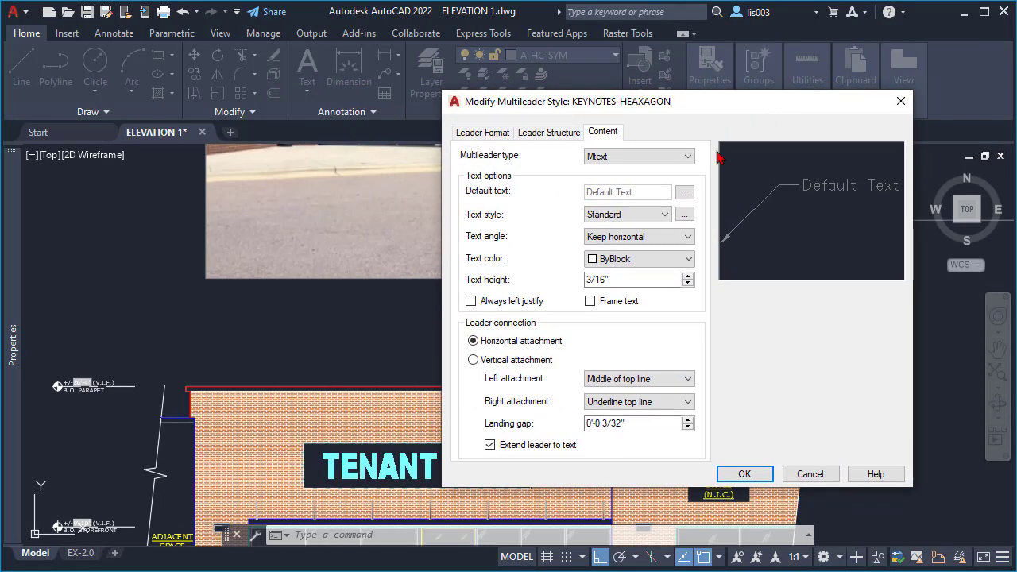
pyautogui.moveTo(684, 192)
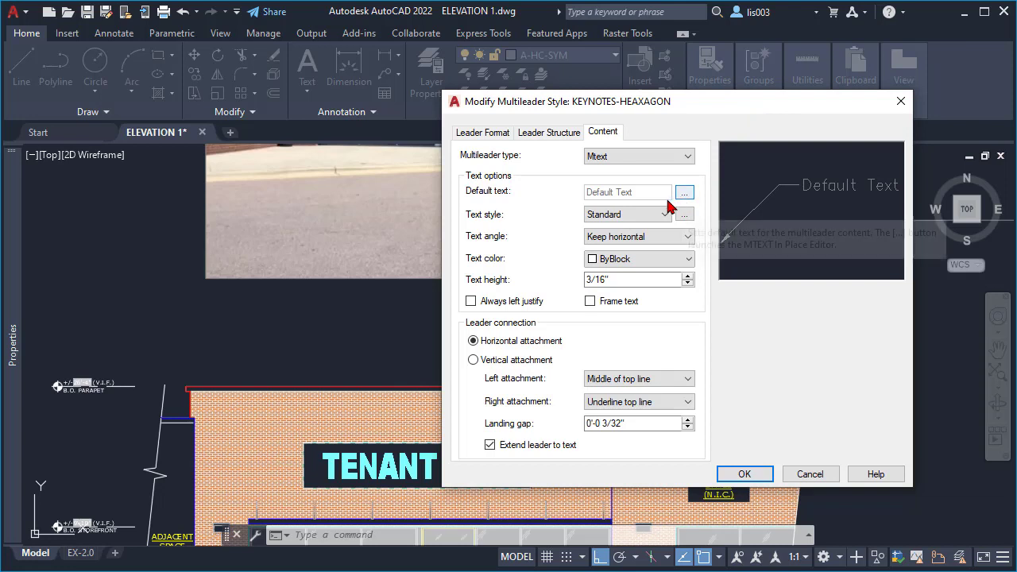
pyautogui.moveTo(552, 167)
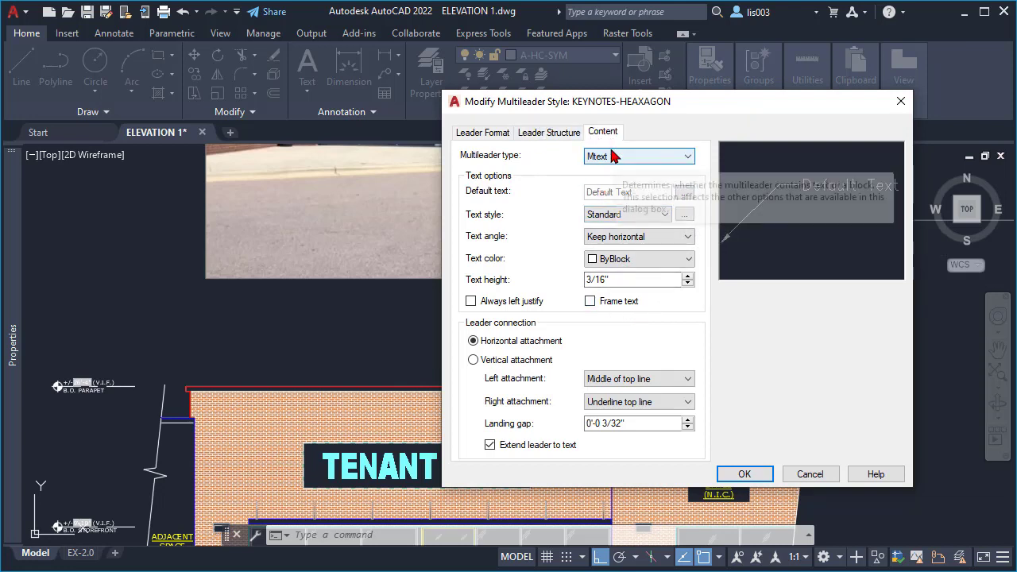
pyautogui.moveTo(493, 174)
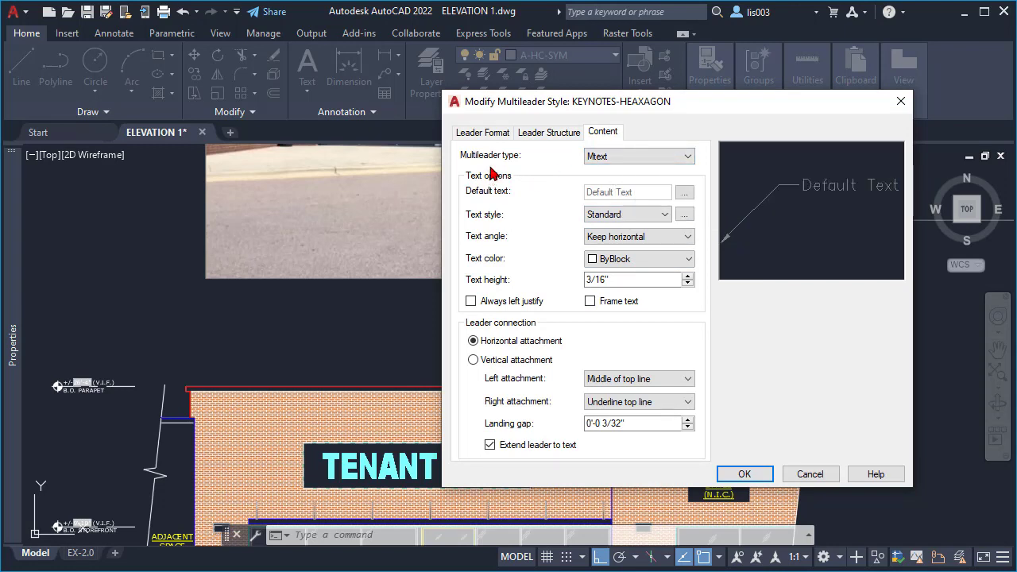
pyautogui.moveTo(541, 161)
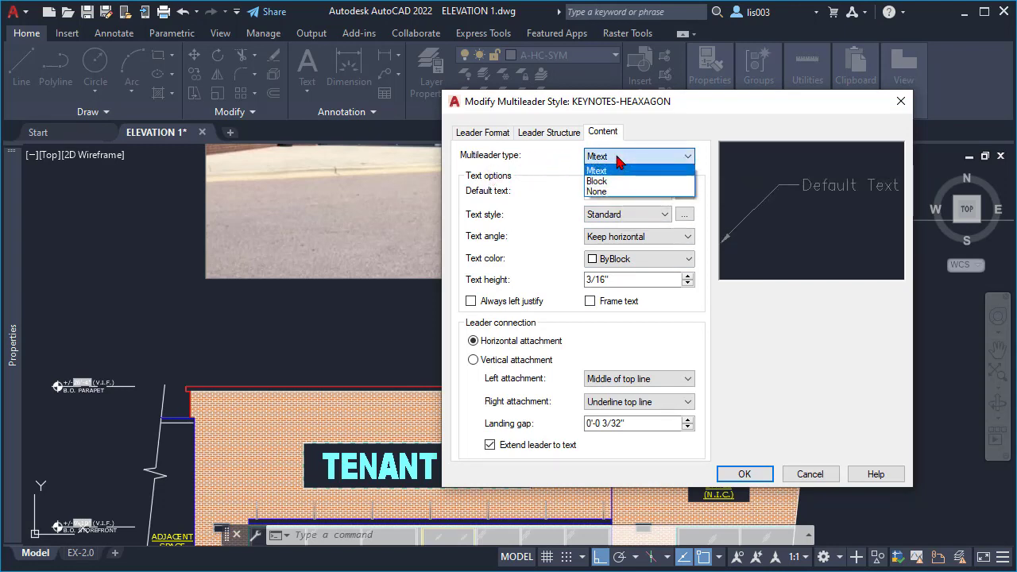
pyautogui.click(597, 181)
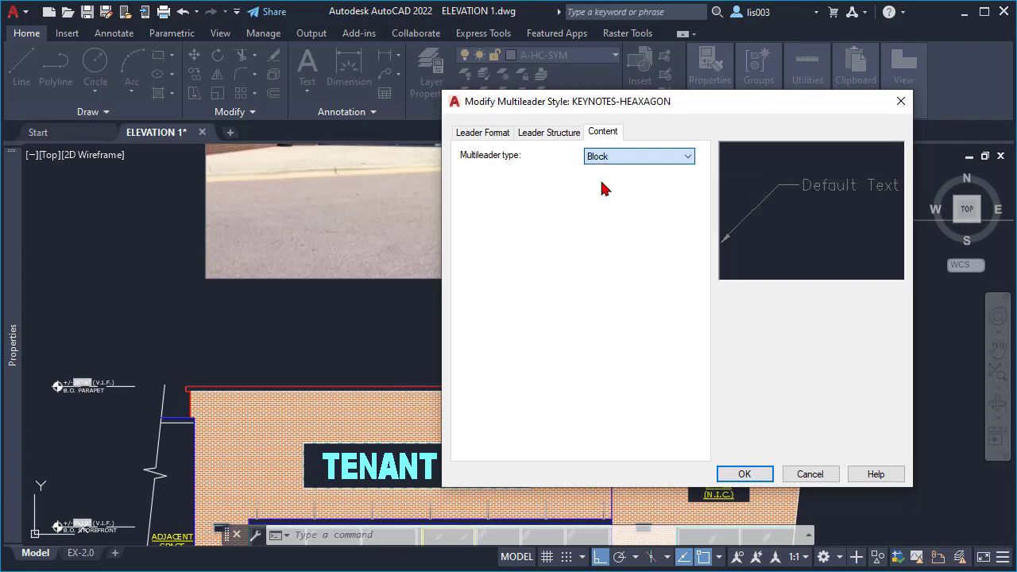
pyautogui.click(638, 156)
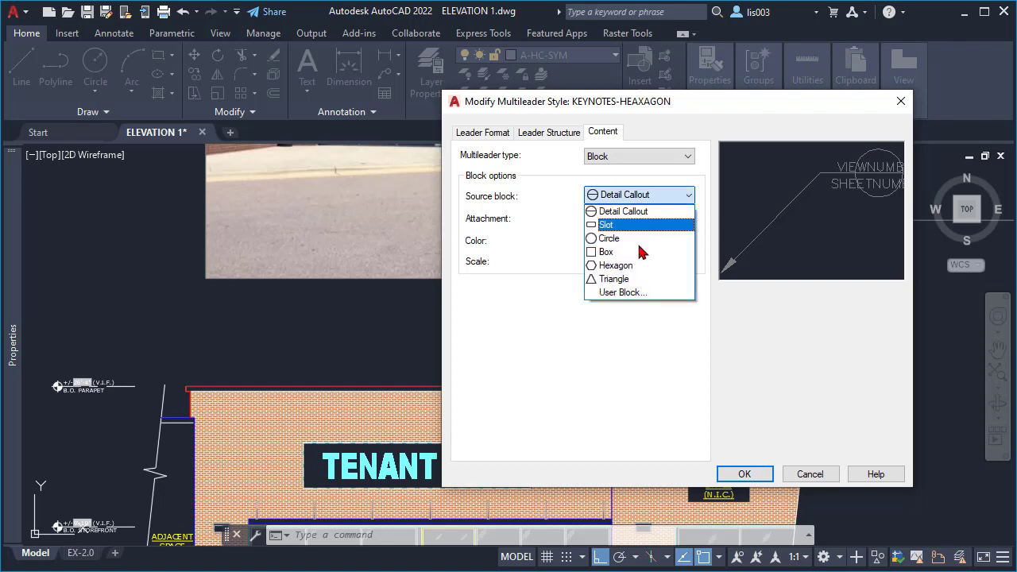
pyautogui.click(615, 265)
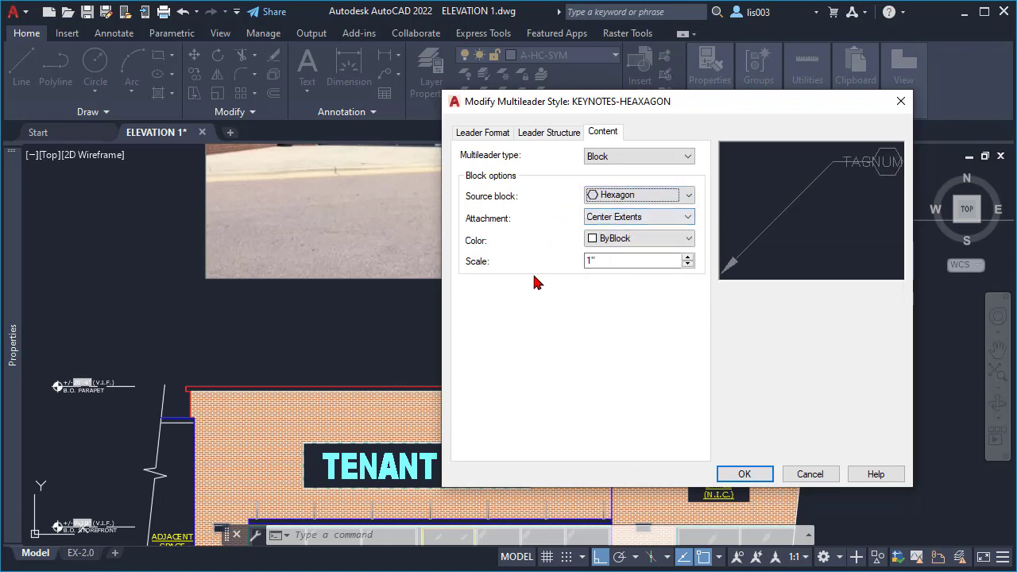
pyautogui.moveTo(548, 133)
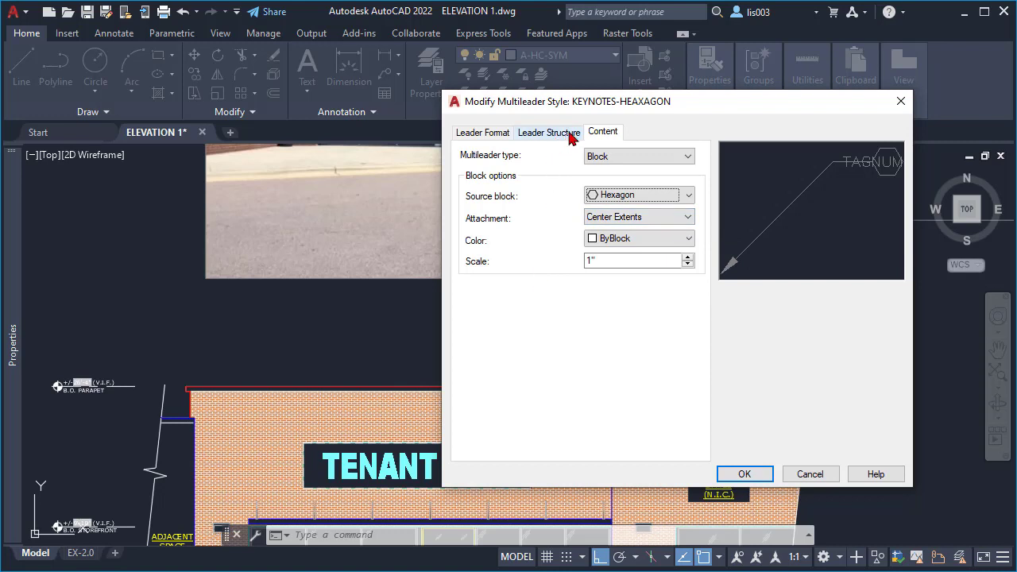
# Review leader structure and format settings, selecting the 3/16" arrowhead size value
pyautogui.click(548, 132)
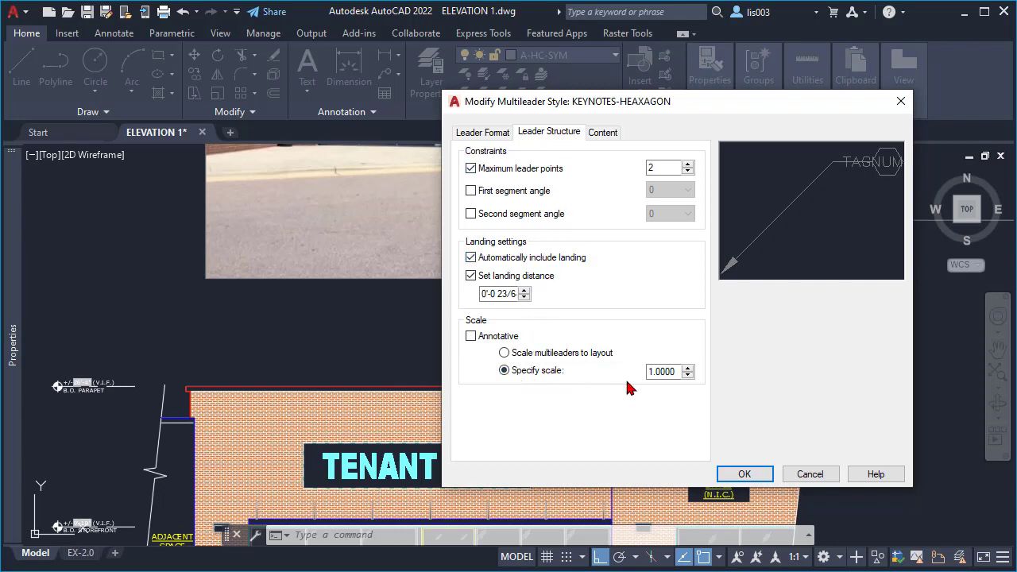
pyautogui.moveTo(497, 147)
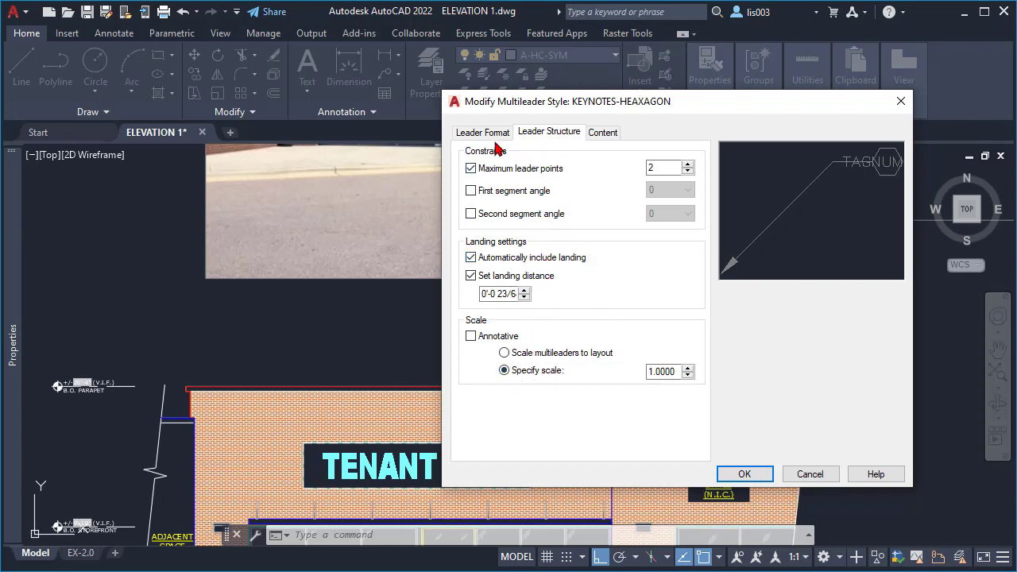
pyautogui.click(482, 132)
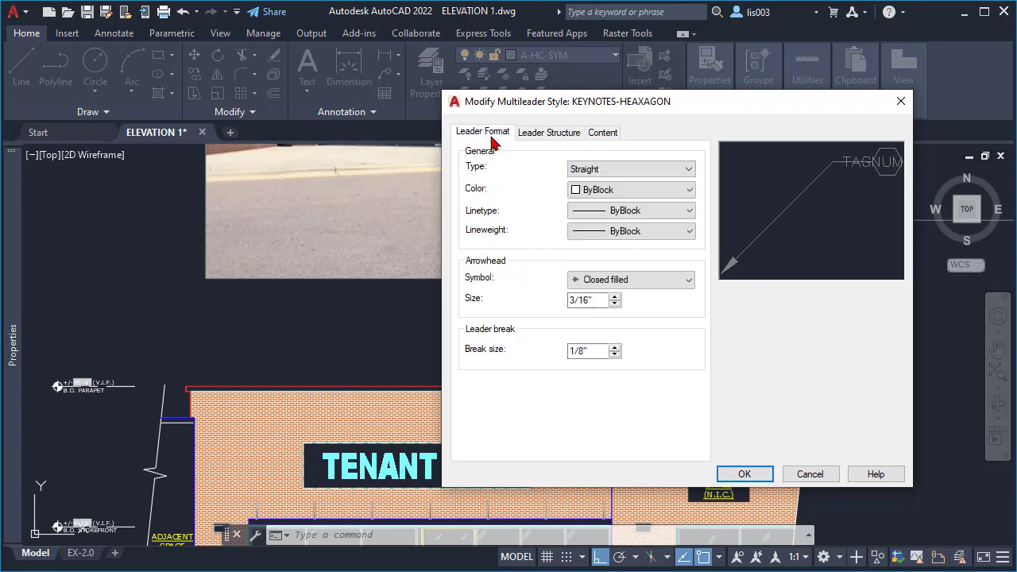
pyautogui.moveTo(536, 155)
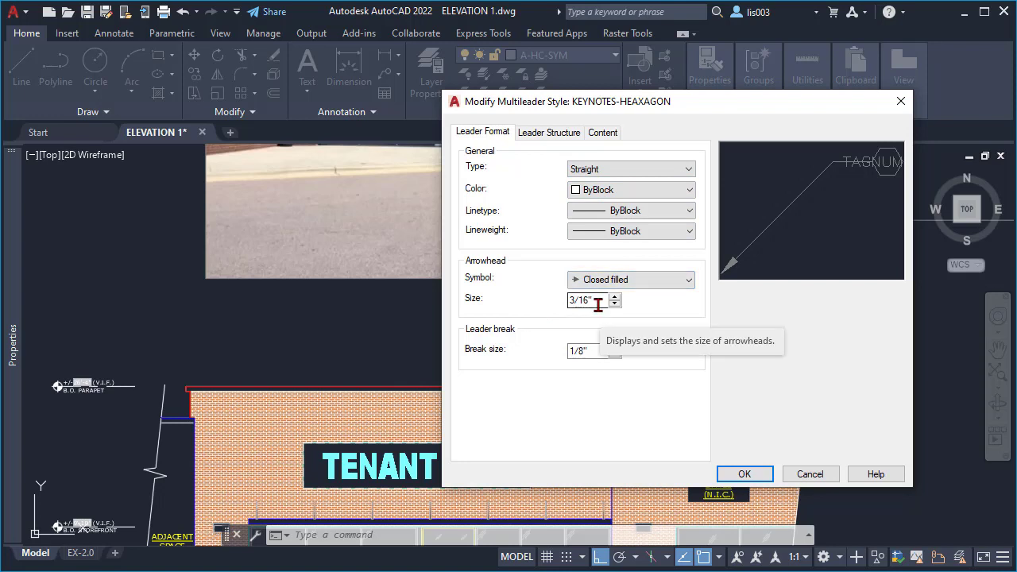
pyautogui.tripleClick(588, 300)
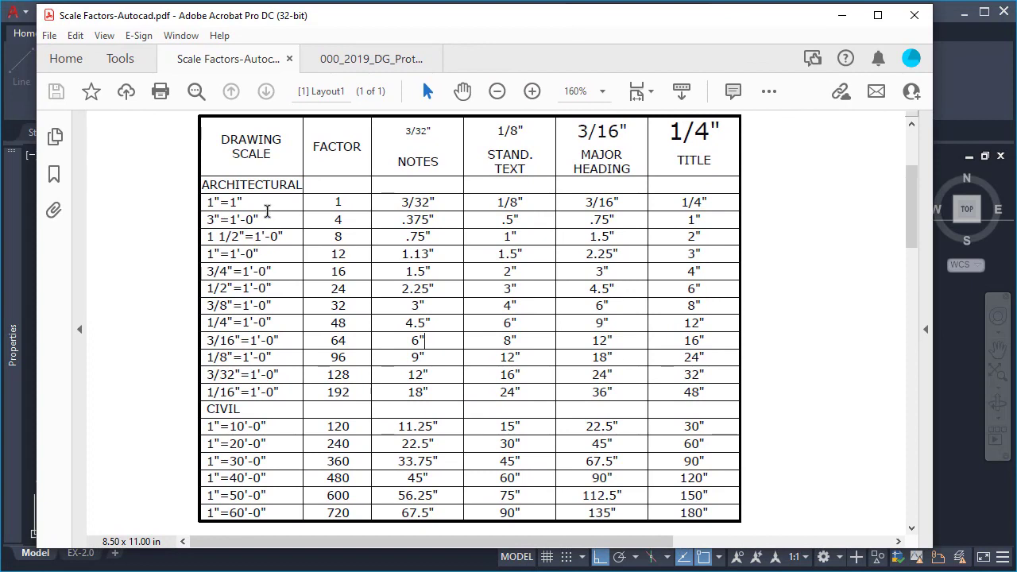
pyautogui.moveTo(284, 292)
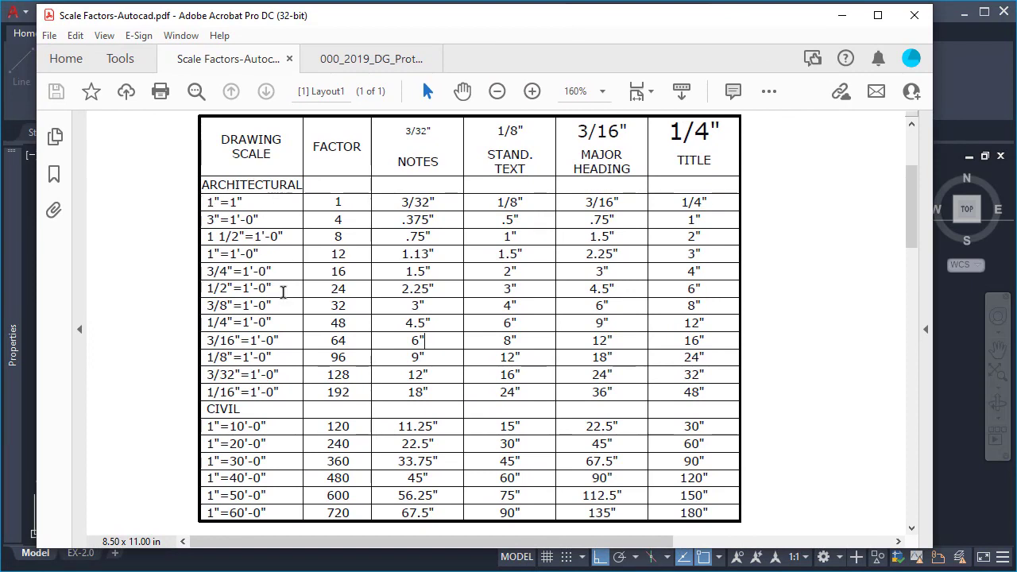
pyautogui.moveTo(375, 271)
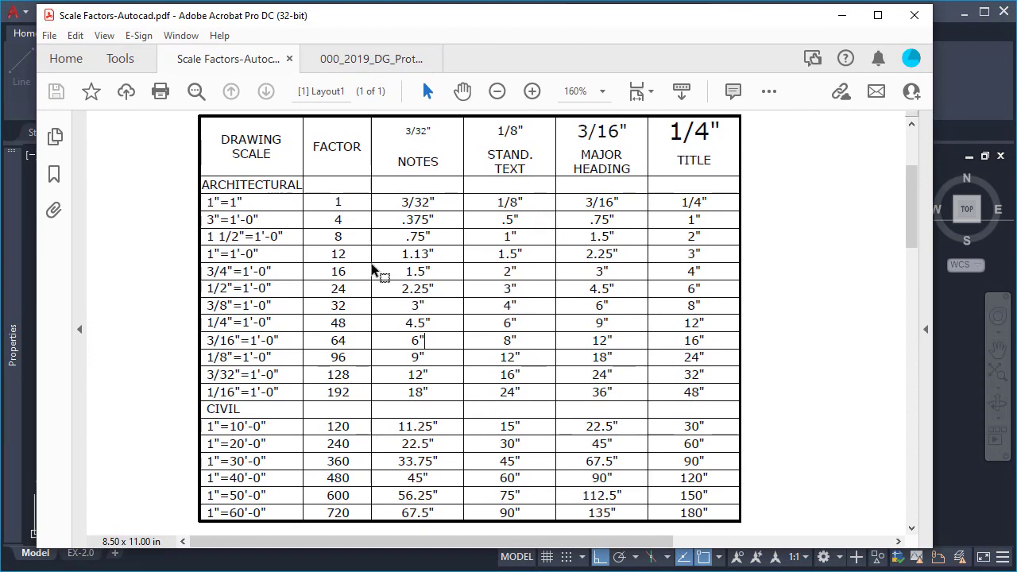
pyautogui.doubleClick(417, 162)
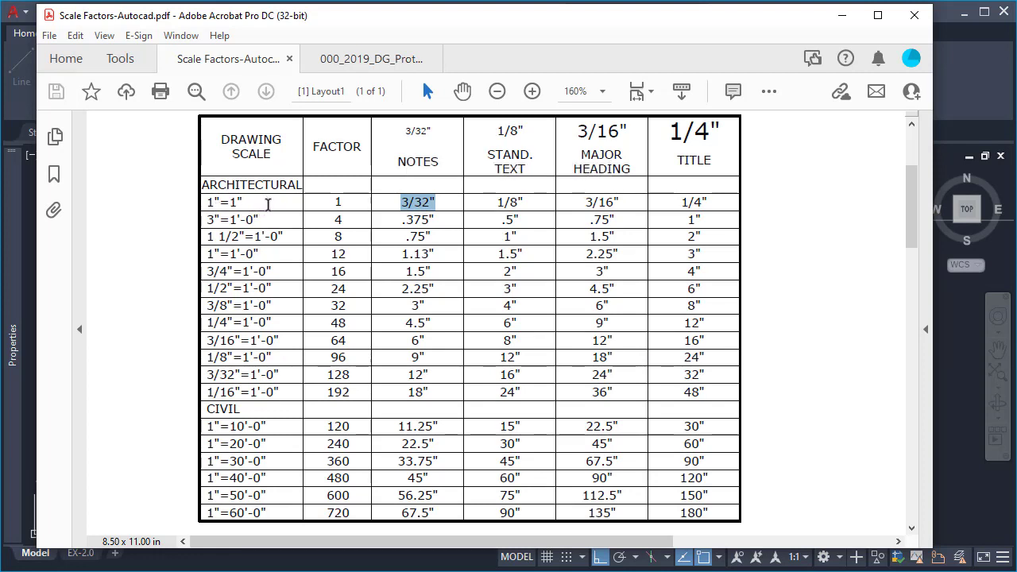
pyautogui.moveTo(453, 209)
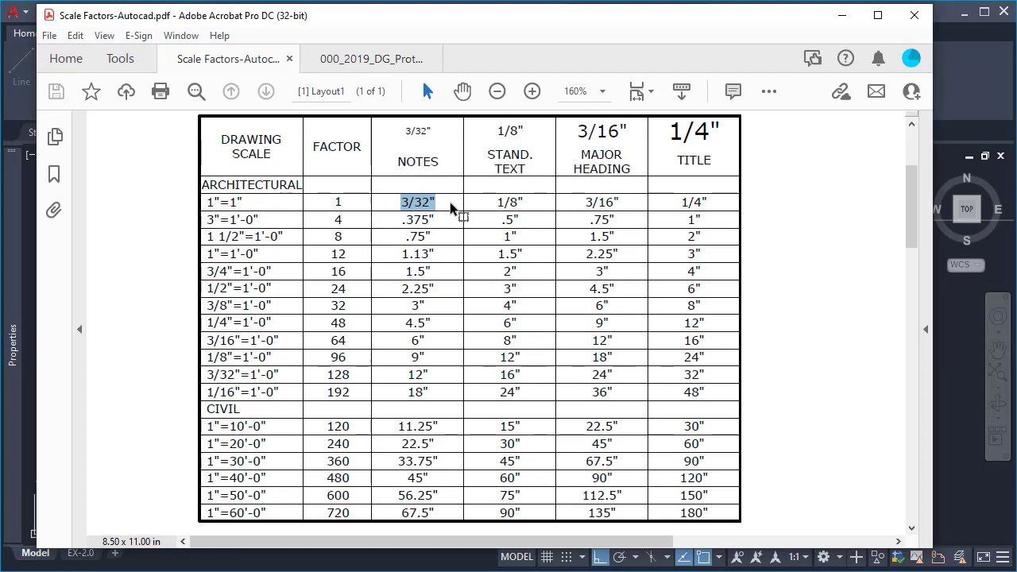
pyautogui.moveTo(455, 215)
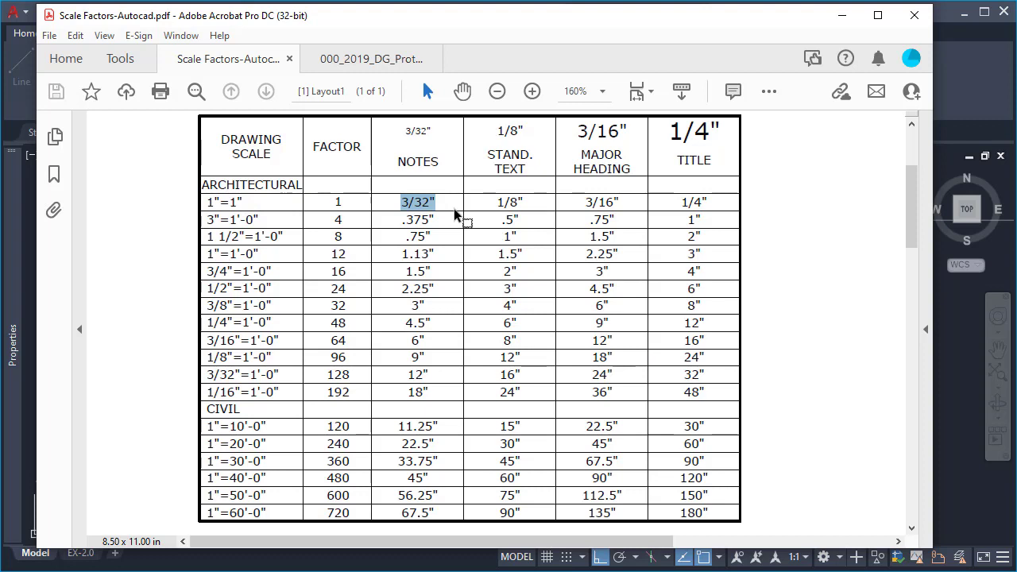
pyautogui.moveTo(467, 20)
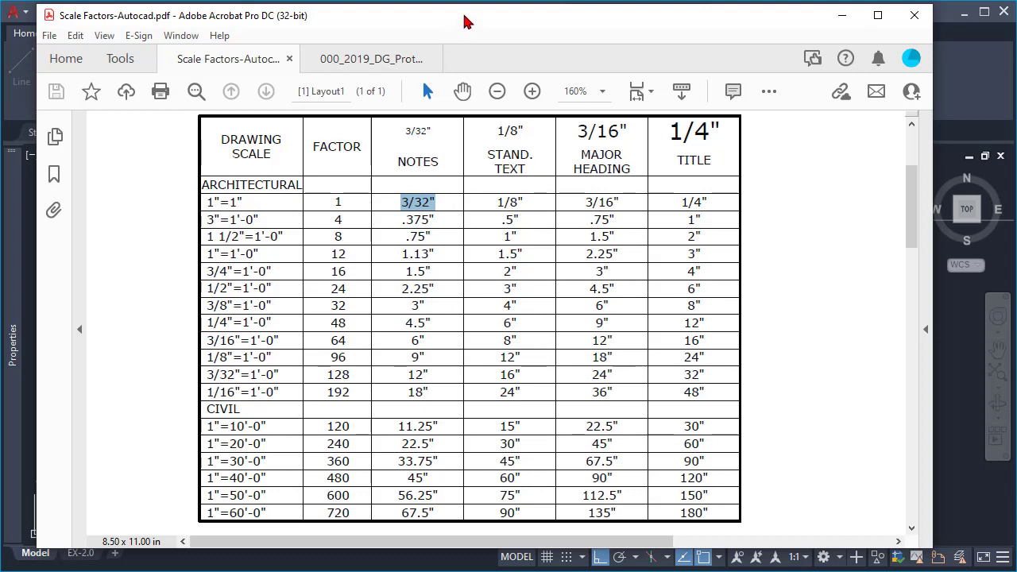
pyautogui.moveTo(465, 218)
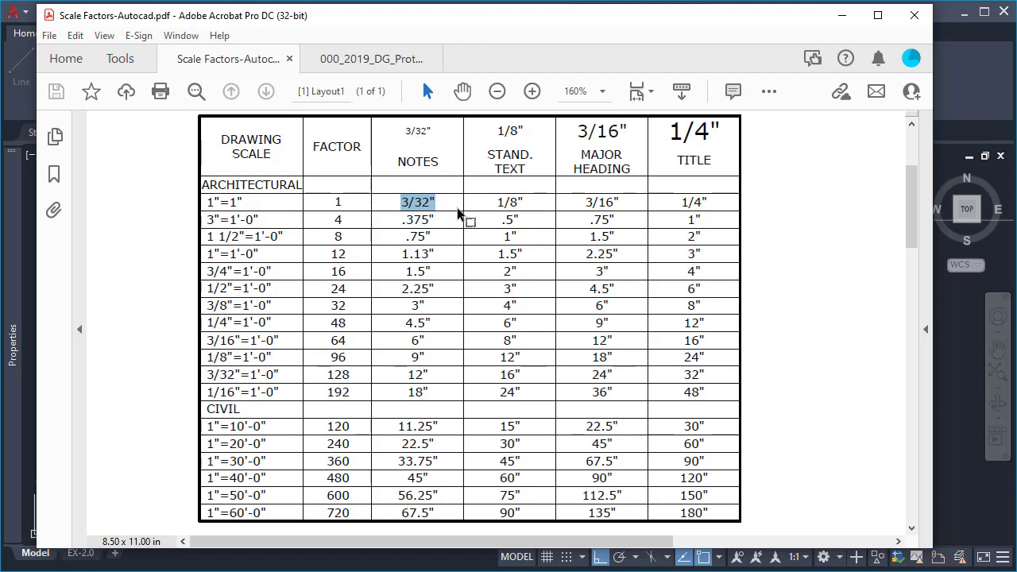
pyautogui.click(509, 202)
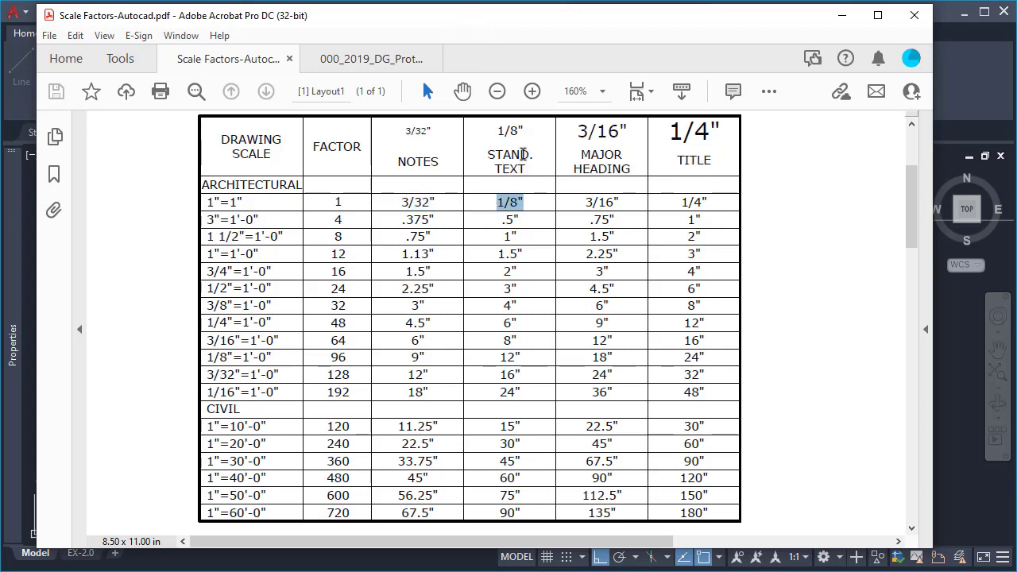
pyautogui.moveTo(545, 75)
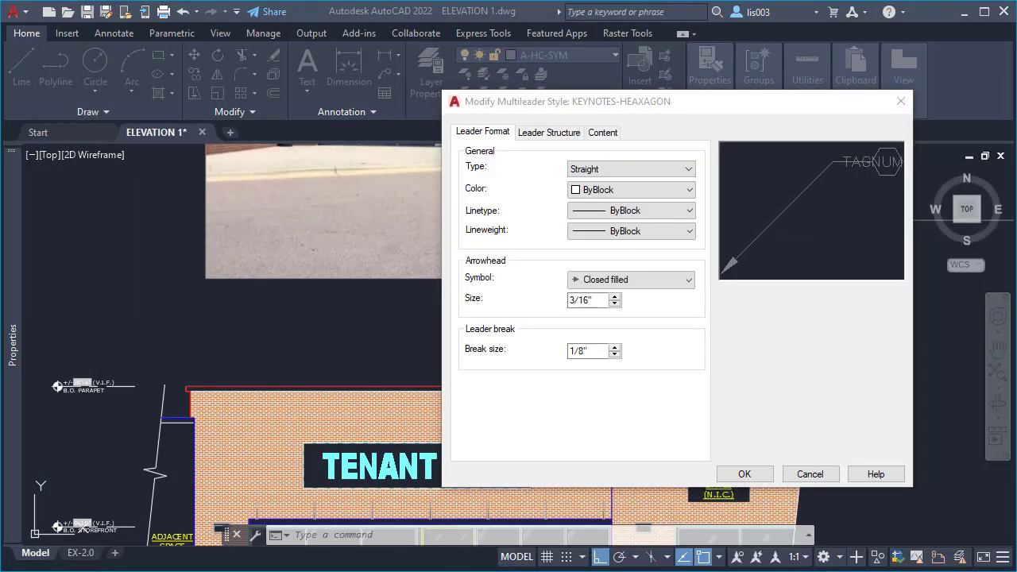
pyautogui.moveTo(528, 349)
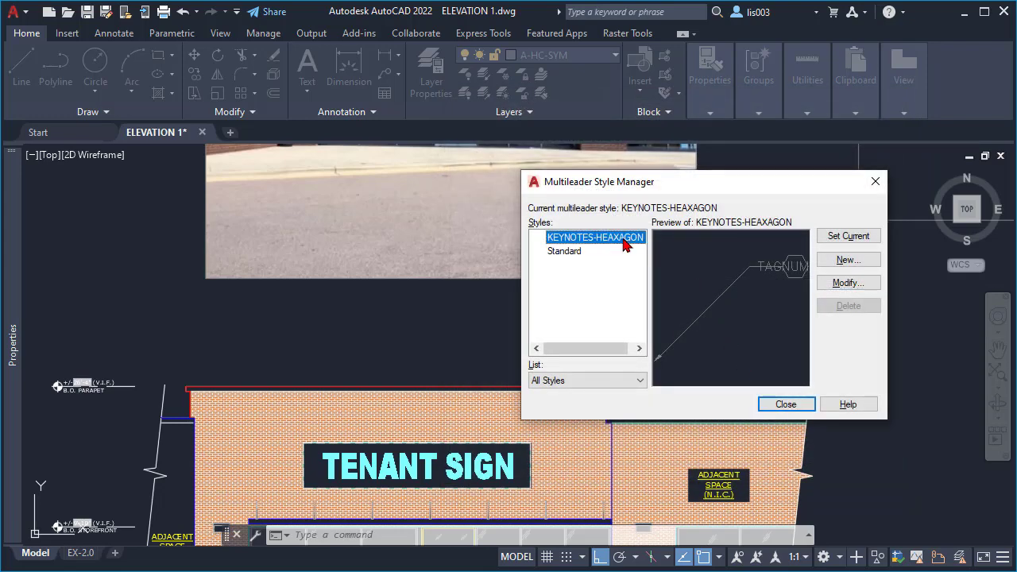
pyautogui.moveTo(627, 244)
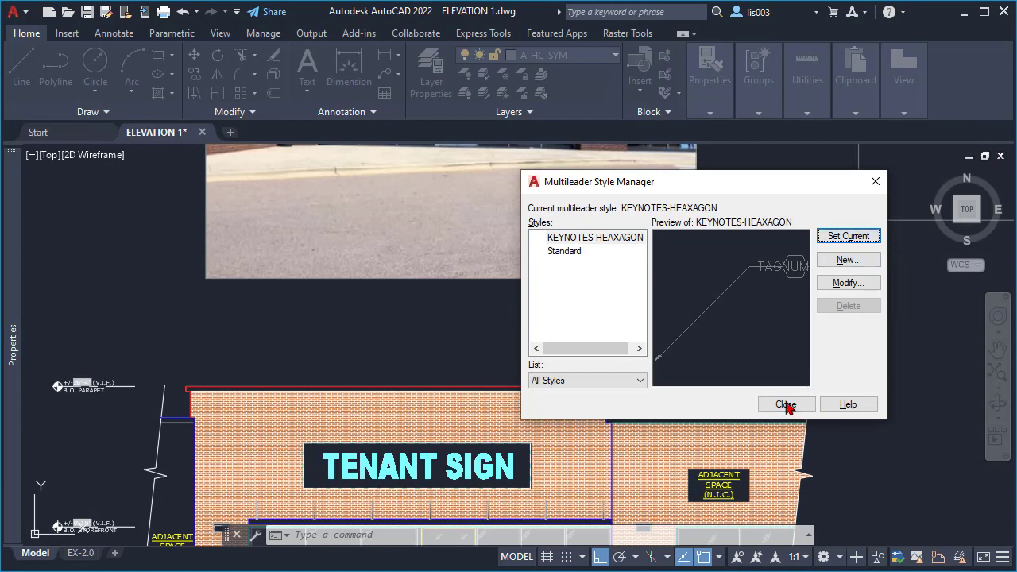
# Close the Multileader Style Manager with KEYNOTES-HEAXAGON as the current style
pyautogui.click(786, 404)
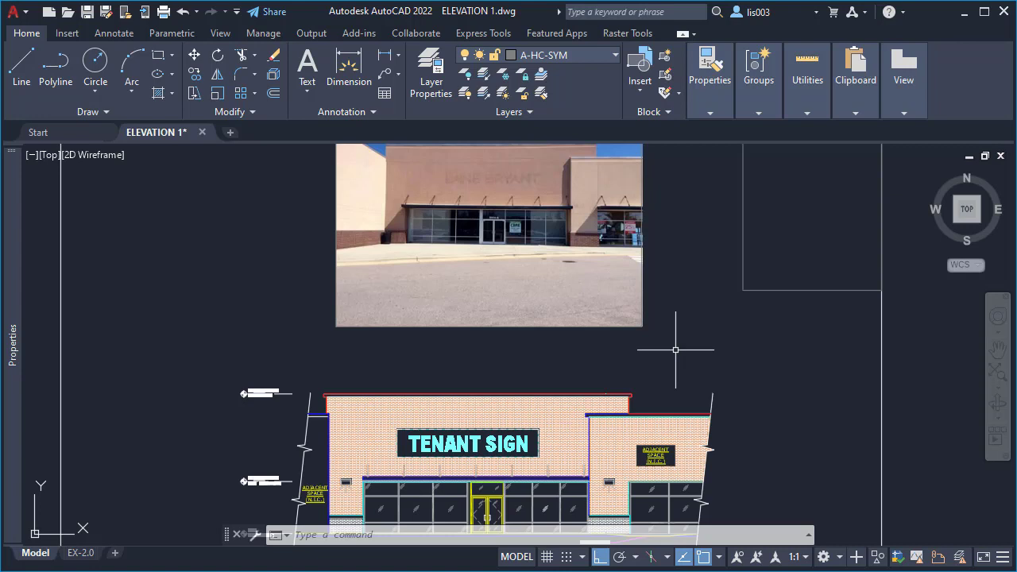
# Draw a multileader to the storefront doors with hexagon tag number 1
pyautogui.write('MLE')
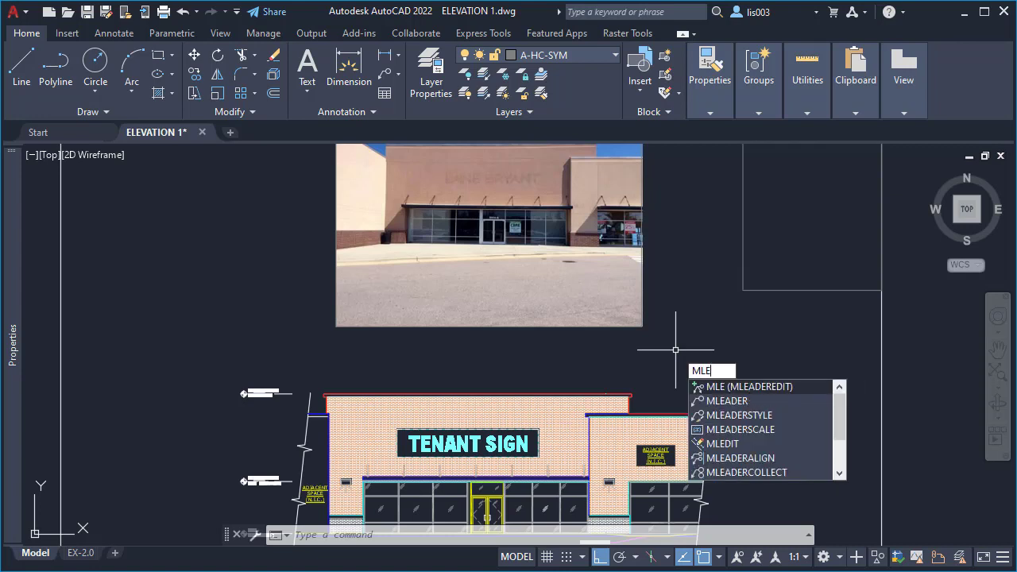
pyautogui.write('ADER')
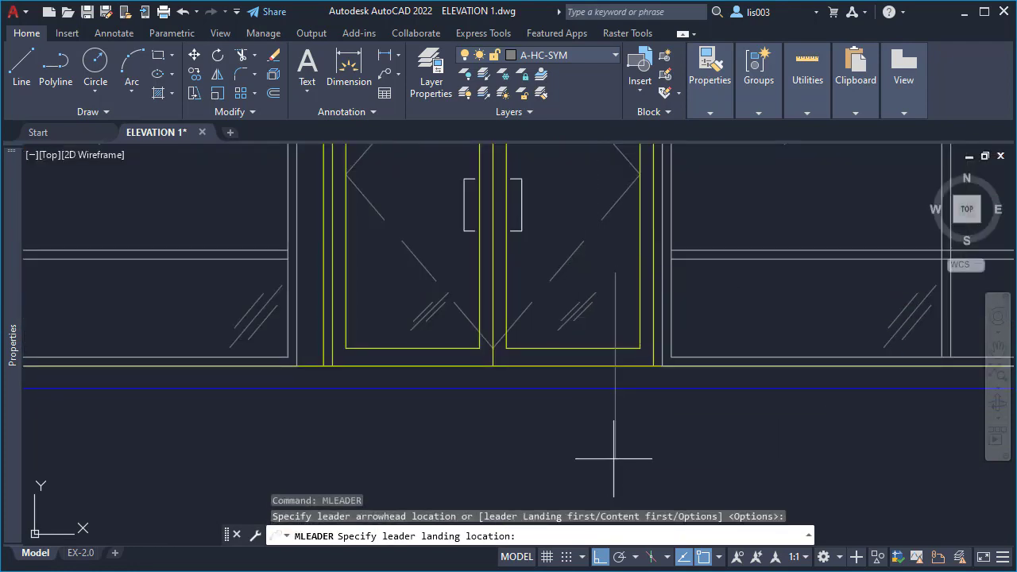
pyautogui.click(613, 457)
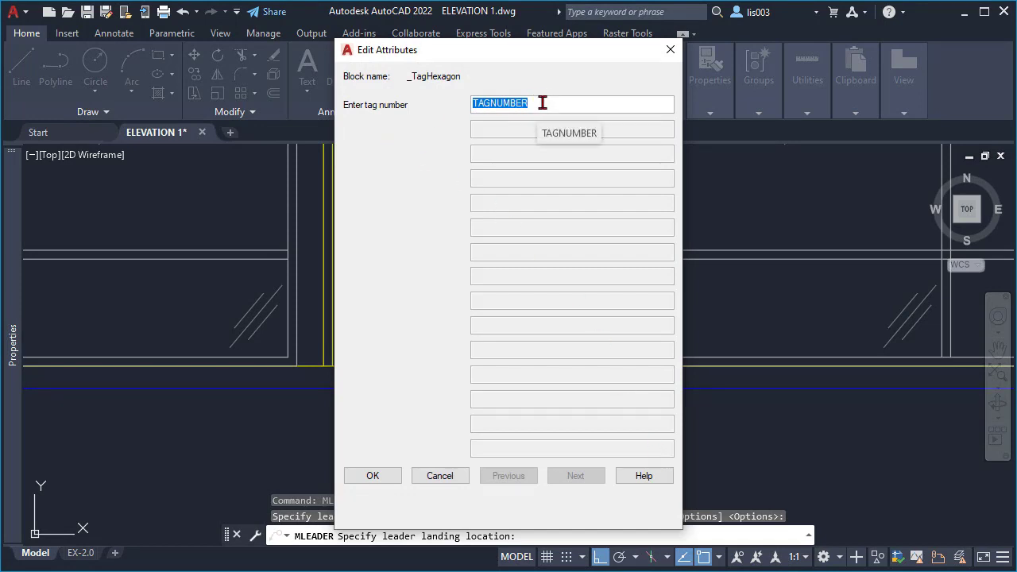
pyautogui.write('1')
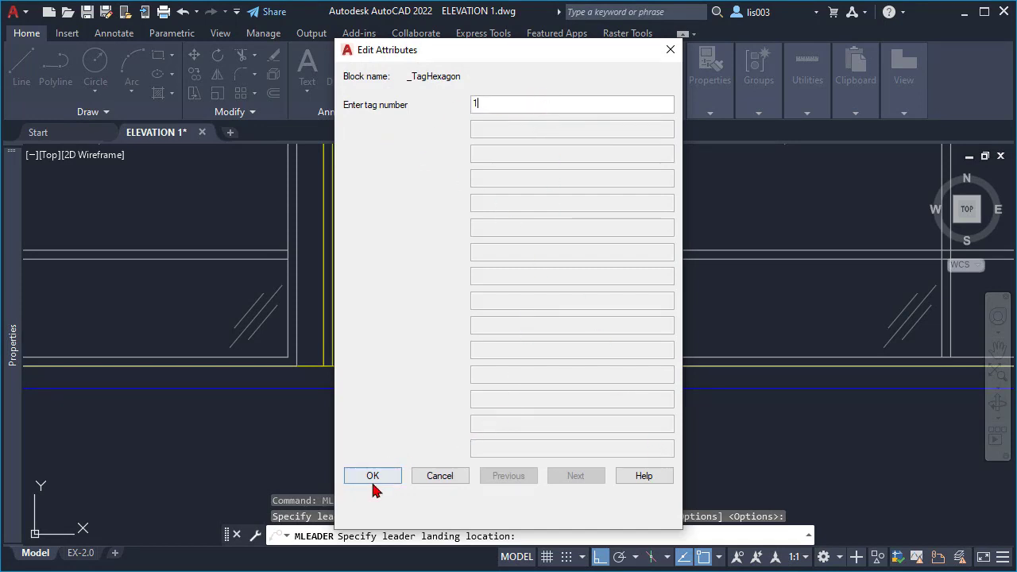
pyautogui.click(372, 475)
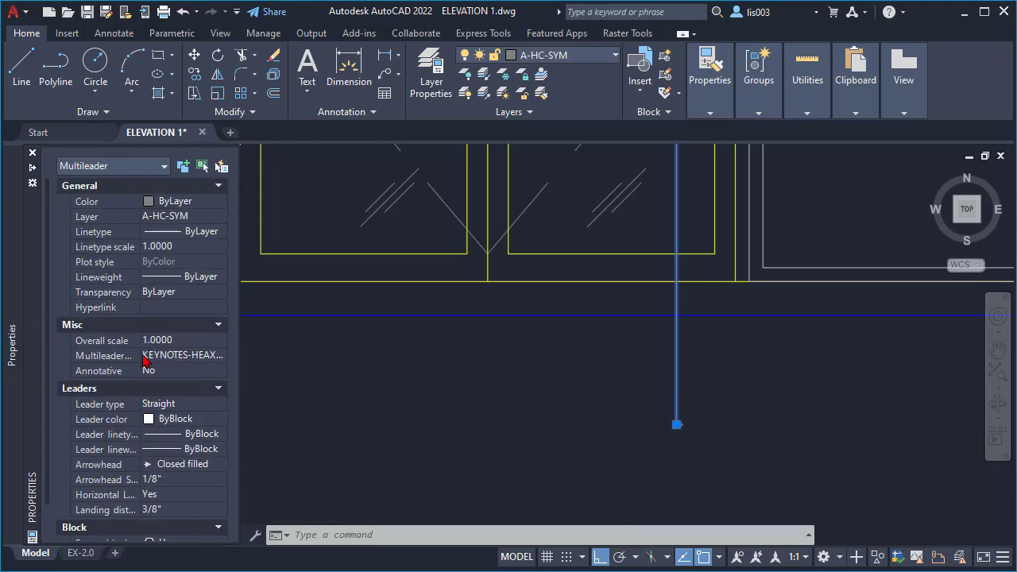
pyautogui.moveTo(181, 347)
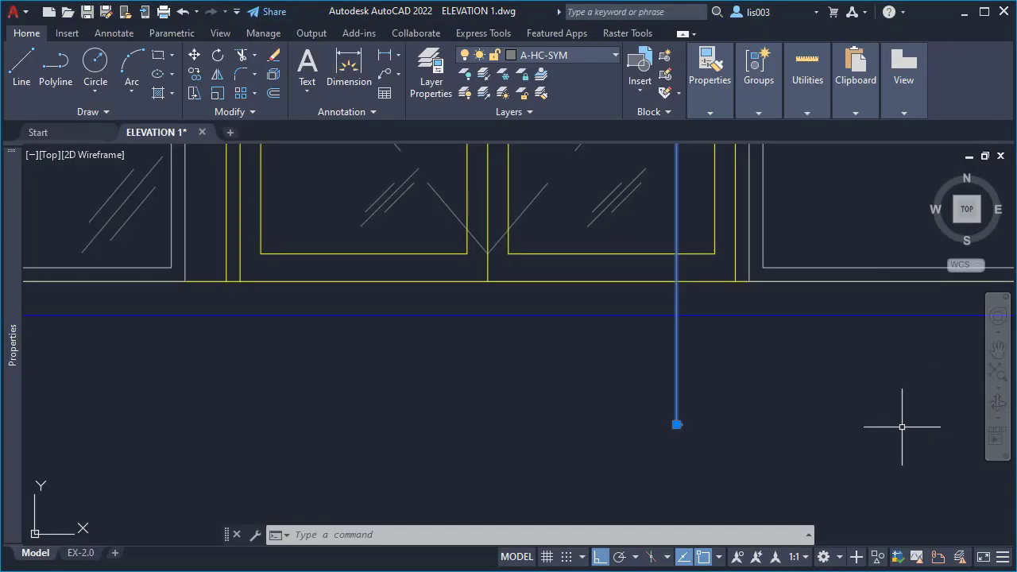
pyautogui.moveTo(882, 412)
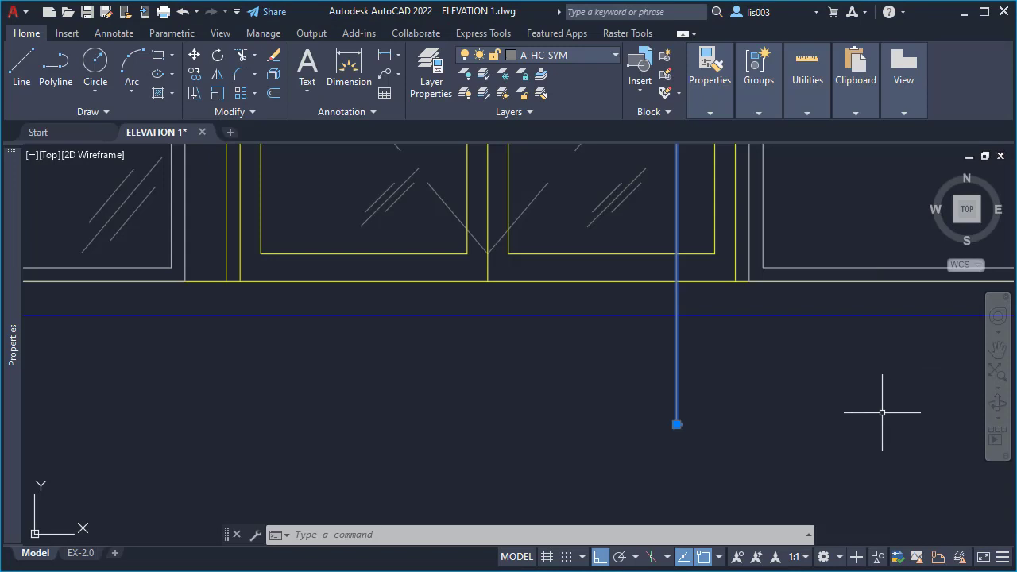
pyautogui.moveTo(327, 484)
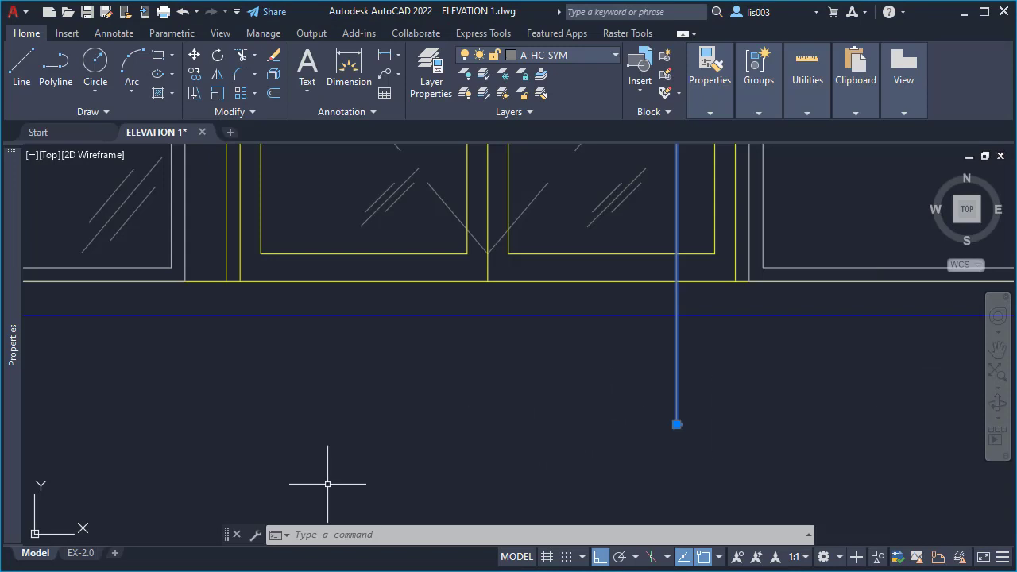
pyautogui.click(80, 553)
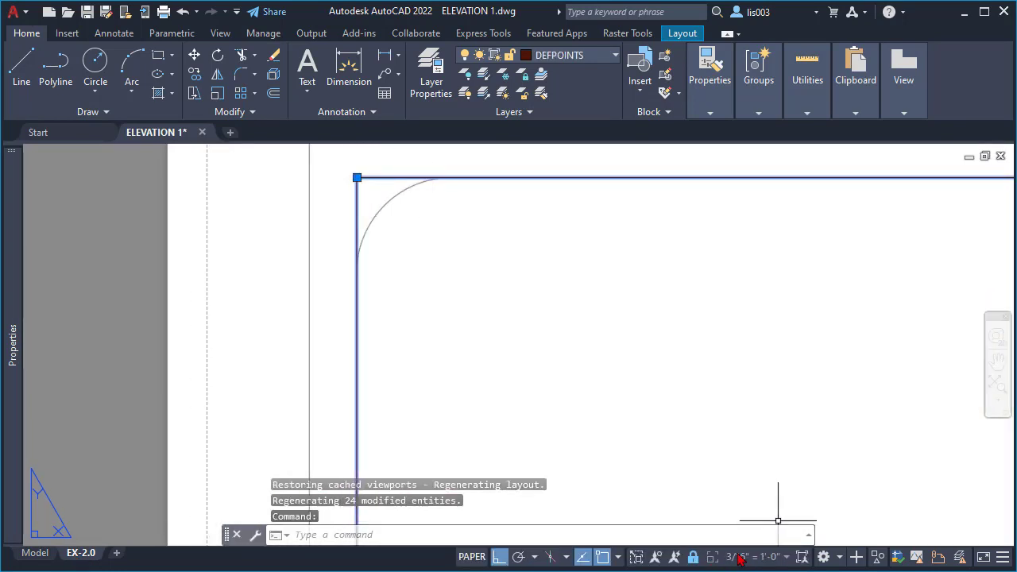
pyautogui.moveTo(742, 556)
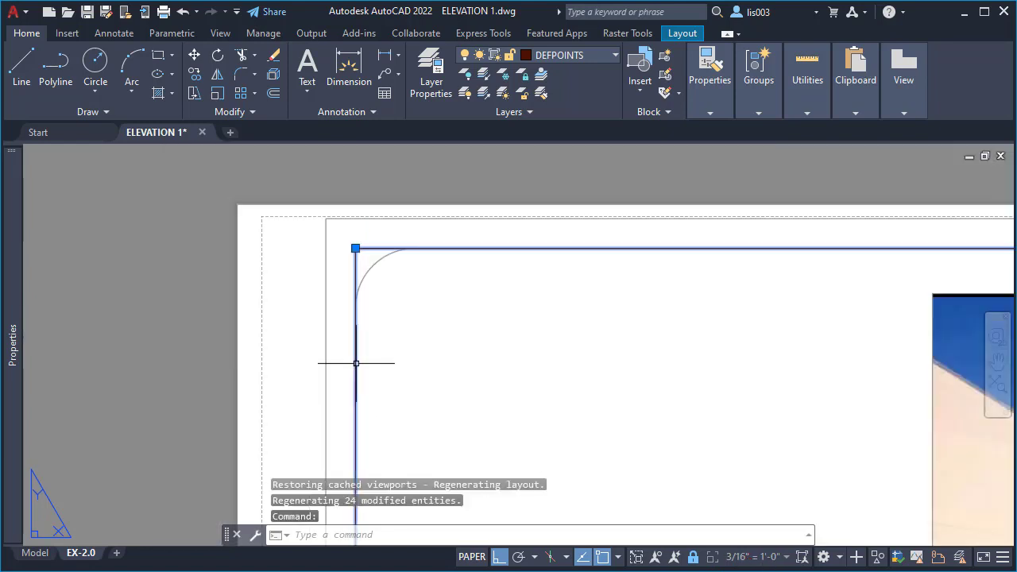
# Show the EX-2.0 layout with its 3/16"=1'-0" elevation viewport
pyautogui.click(35, 552)
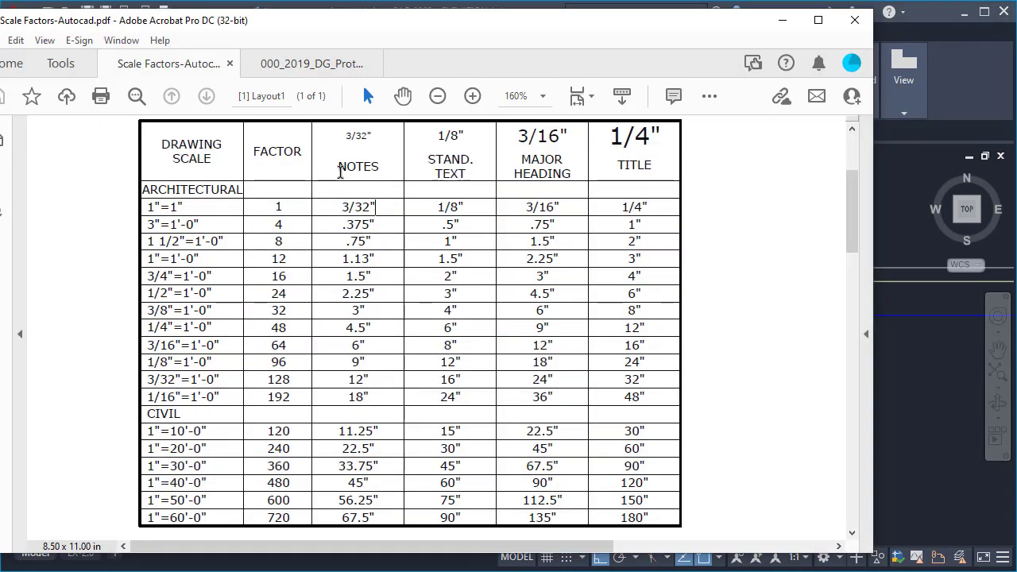
# Highlight the 3/32" notes size and 3/16"=1'-0" row in the scale chart
pyautogui.doubleClick(358, 166)
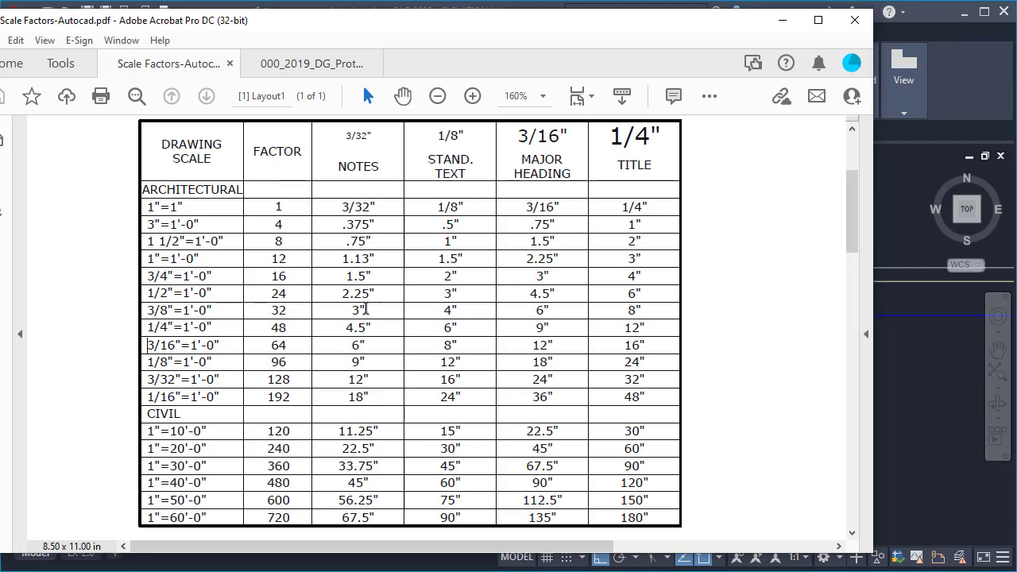
pyautogui.doubleClick(357, 345)
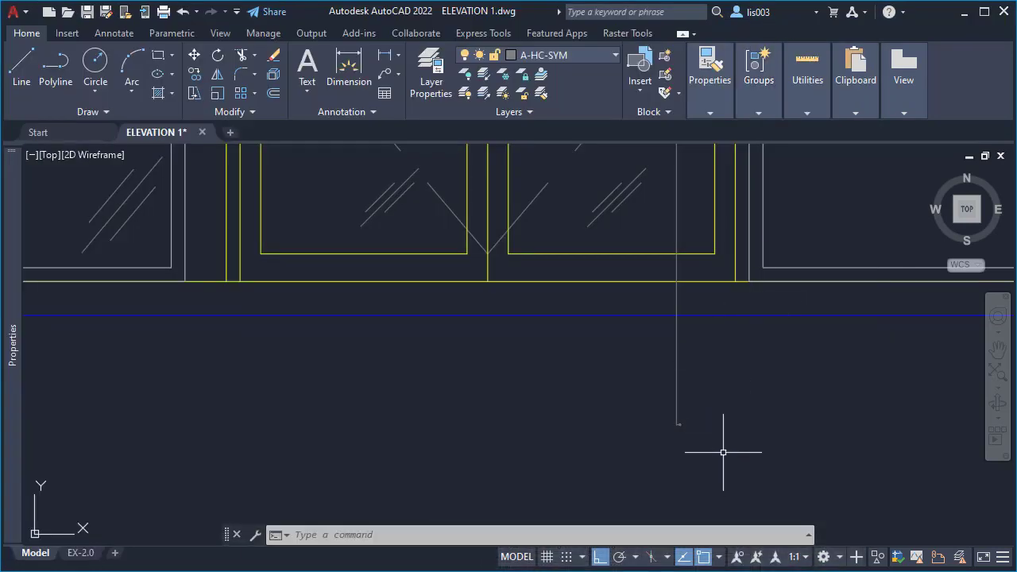
# Set the keynote multileader's overall scale to 64 in Properties
pyautogui.click(676, 424)
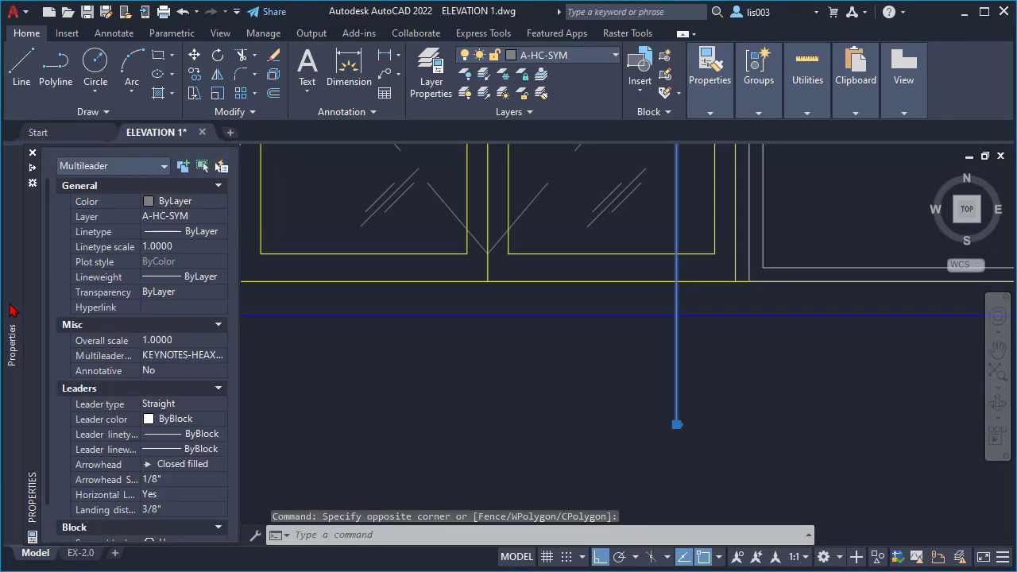
pyautogui.click(174, 340)
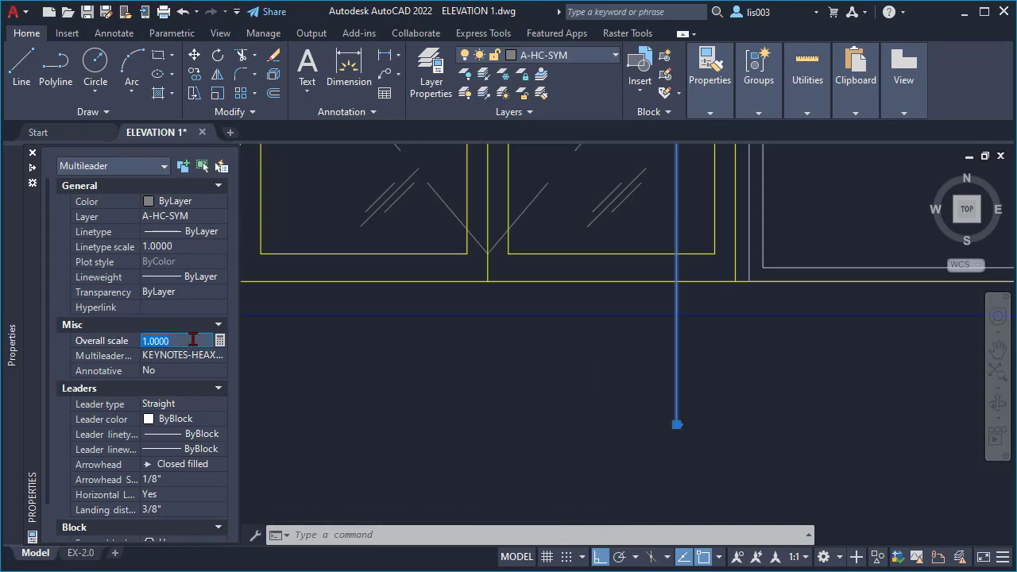
pyautogui.write('64')
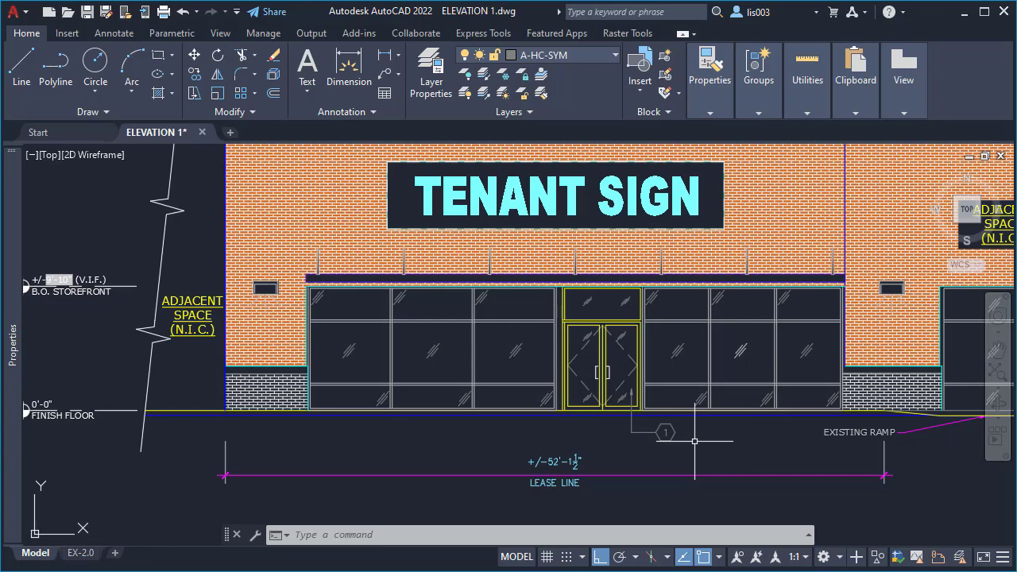
pyautogui.moveTo(674, 444)
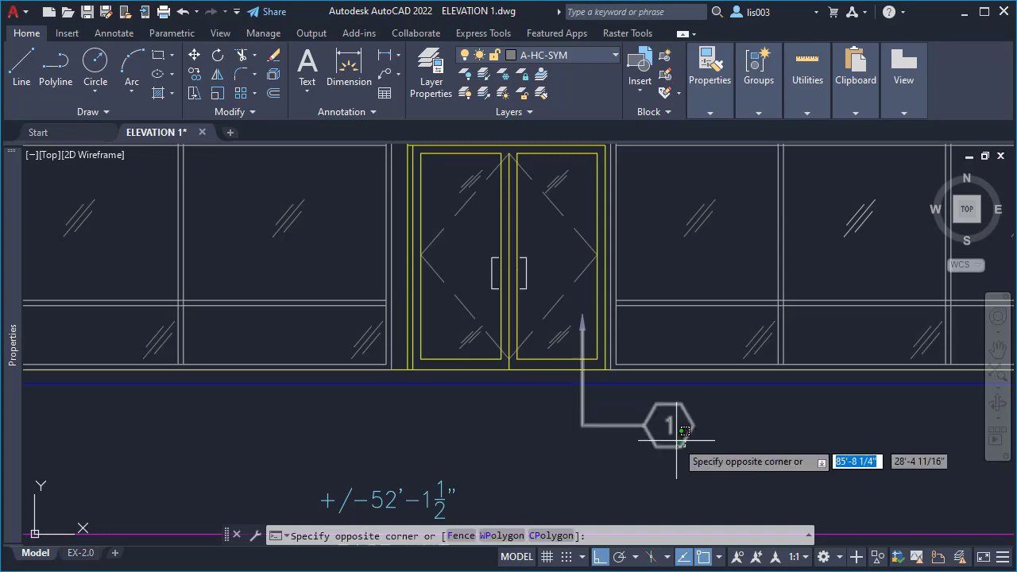
# Select the scaled hexagon keynote and start copying it to the right
pyautogui.click(667, 426)
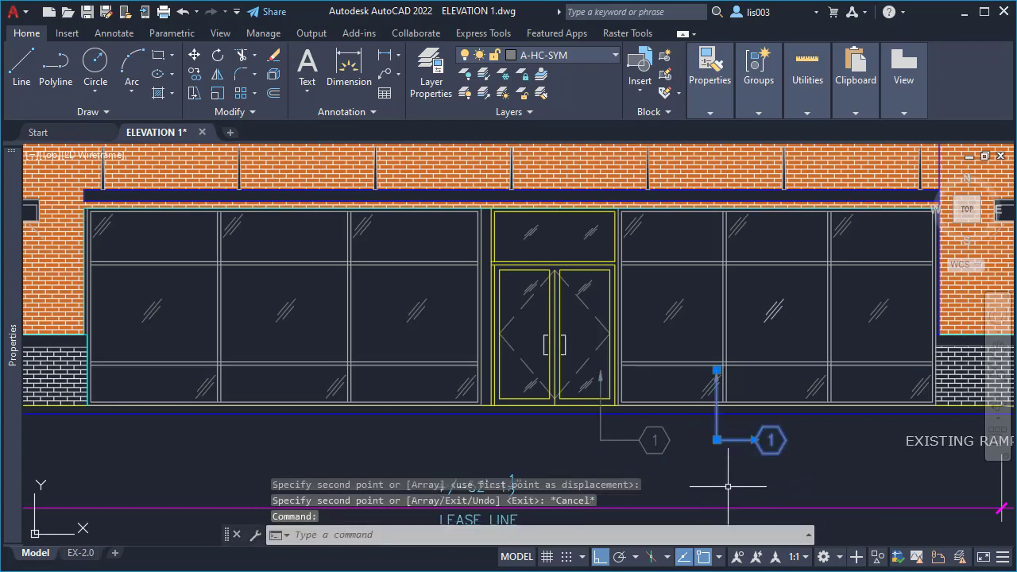
pyautogui.write('X')
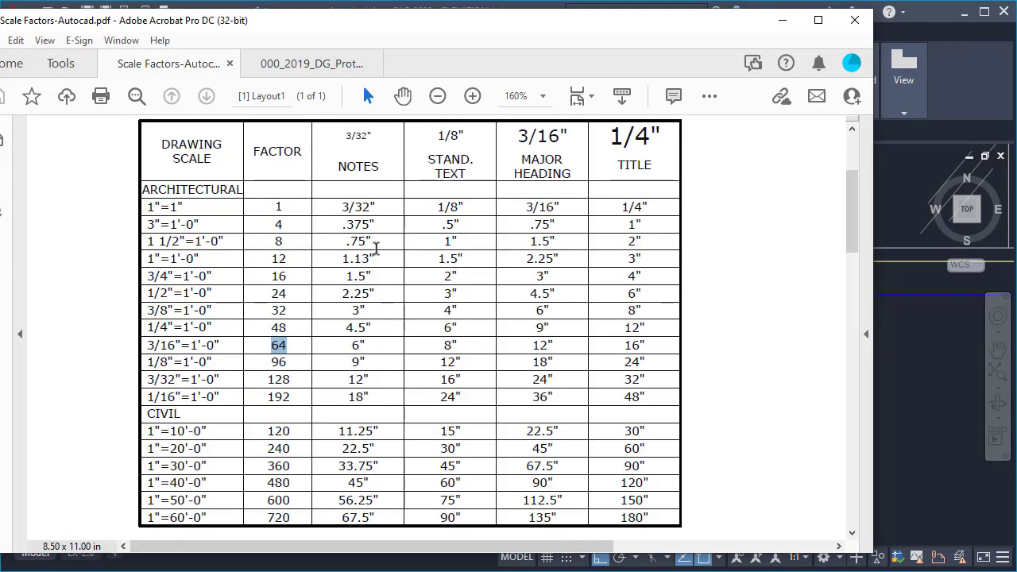
pyautogui.moveTo(353, 348)
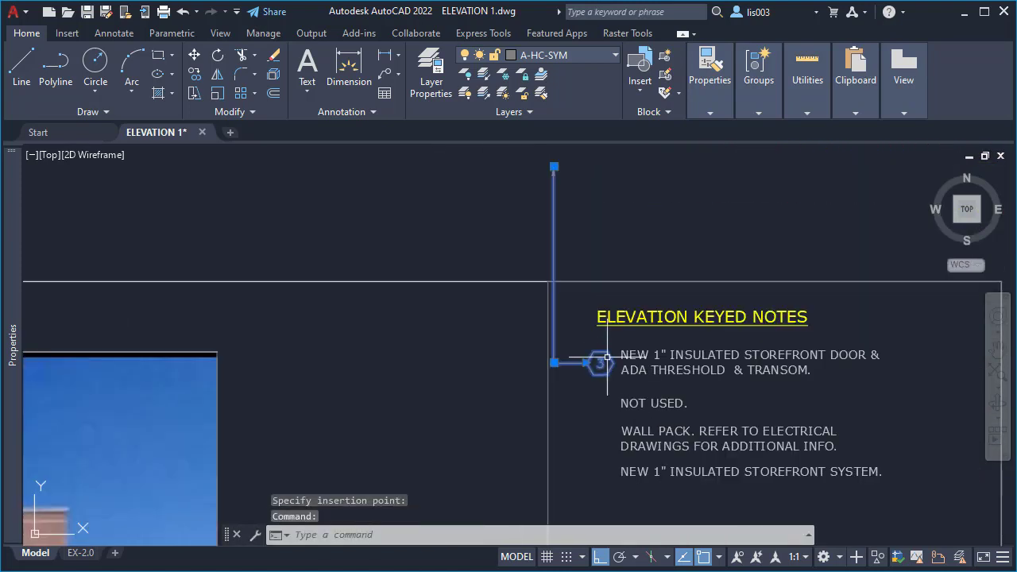
# Remove the leader line from hexagon tag 3 beside the first keyed note, retrying until it is gone
pyautogui.rightClick(604, 366)
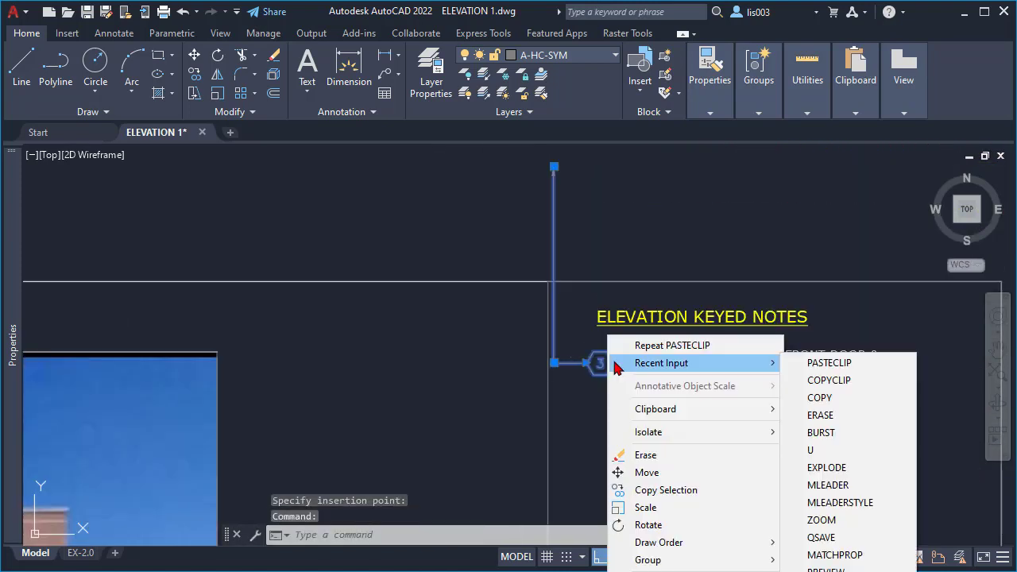
pyautogui.moveTo(656, 408)
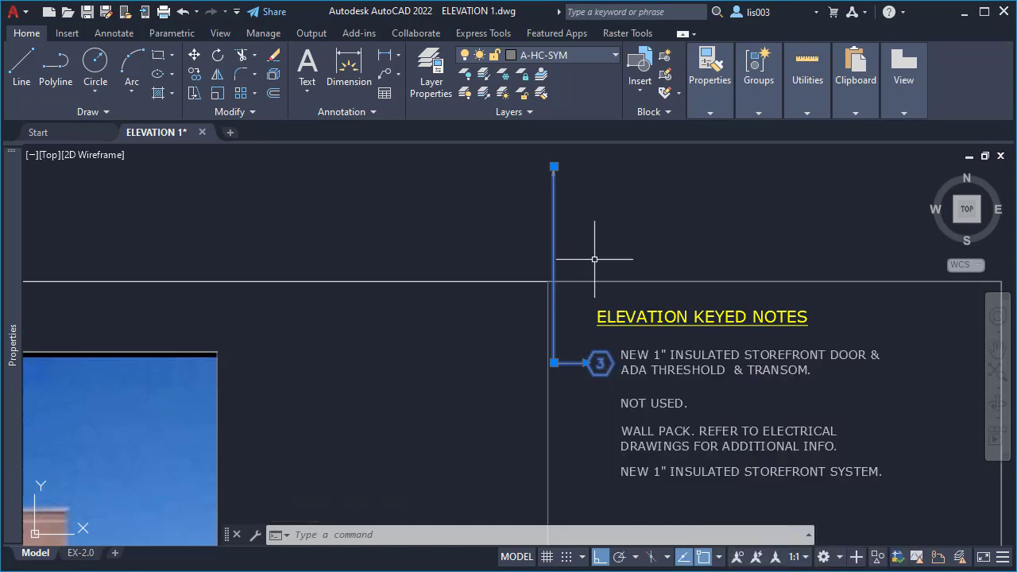
pyautogui.rightClick(532, 221)
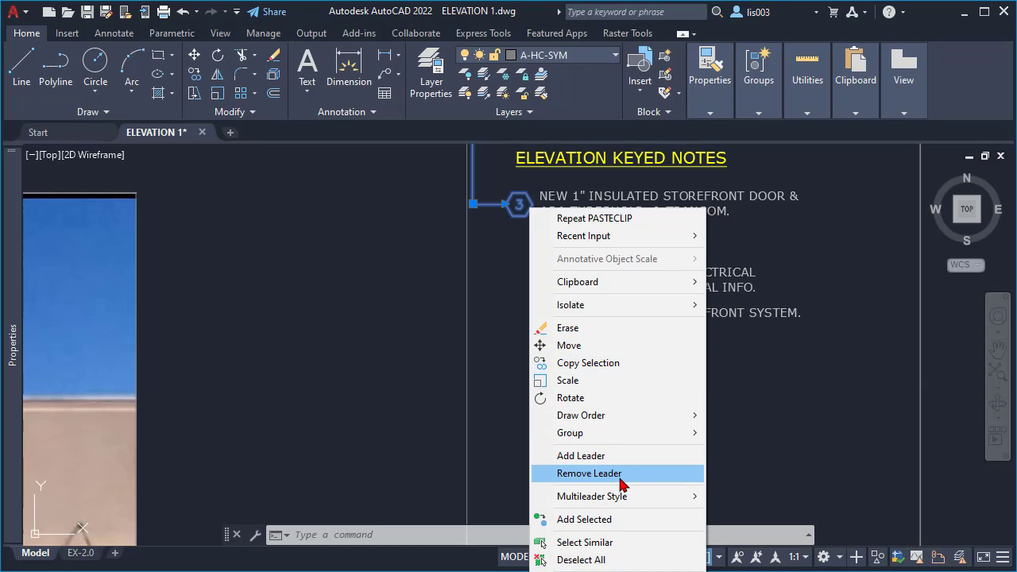
pyautogui.click(589, 473)
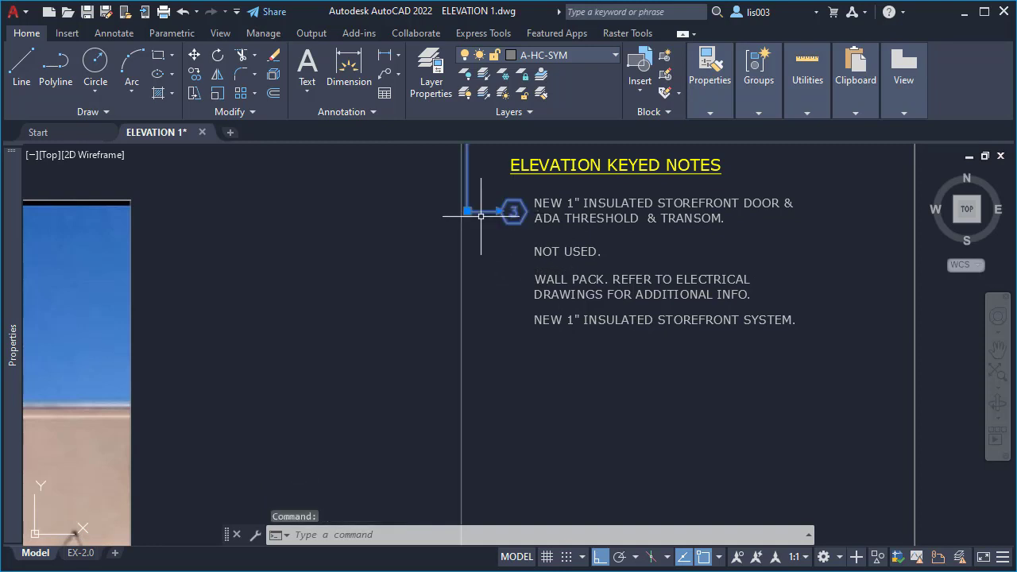
pyautogui.rightClick(481, 216)
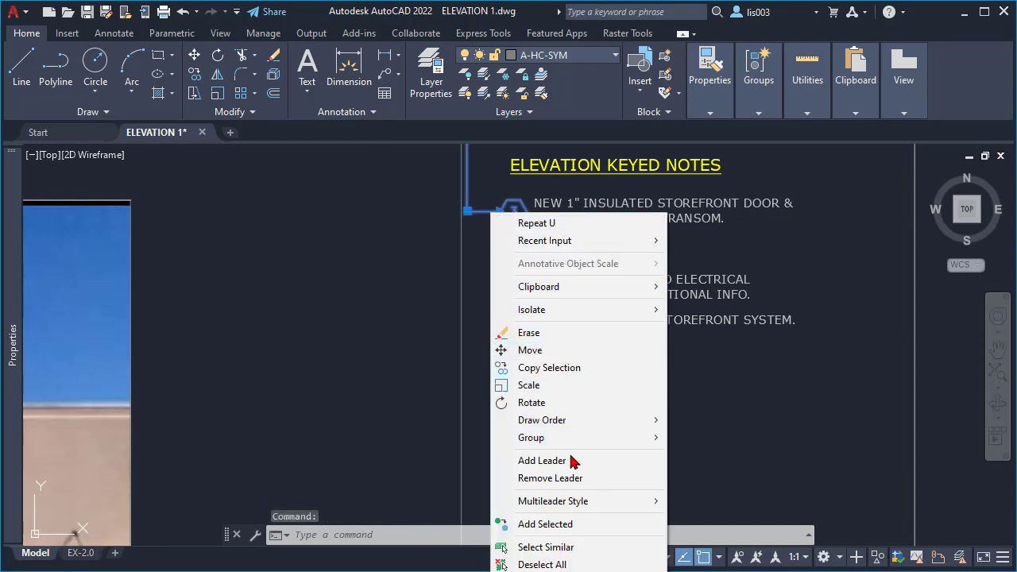
pyautogui.moveTo(566, 477)
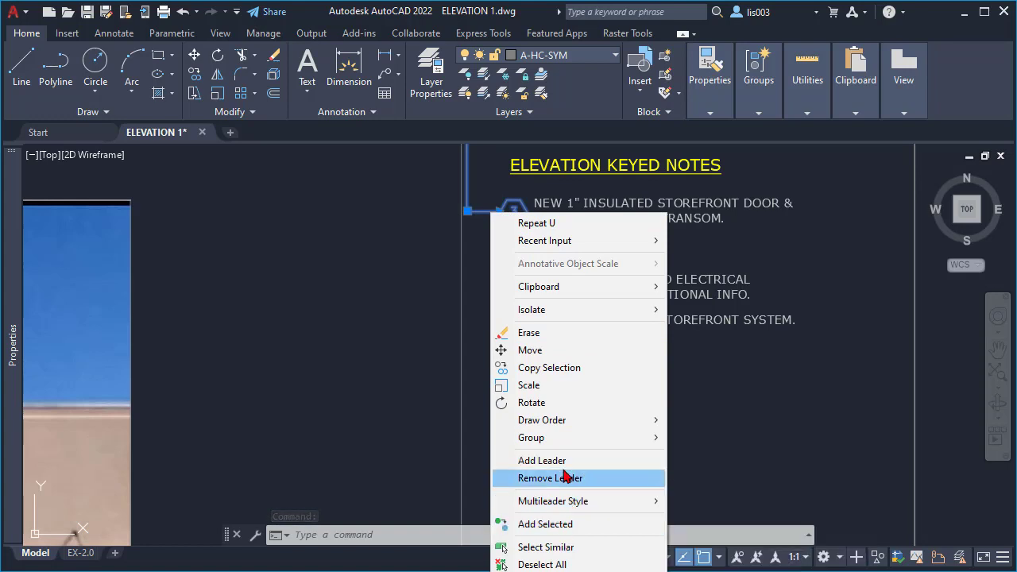
pyautogui.click(550, 478)
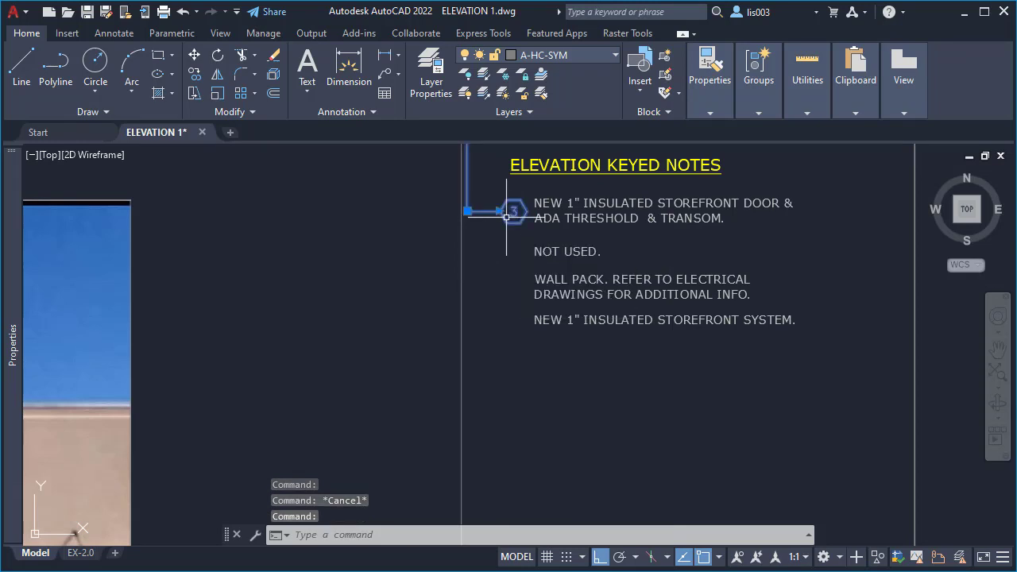
pyautogui.rightClick(512, 210)
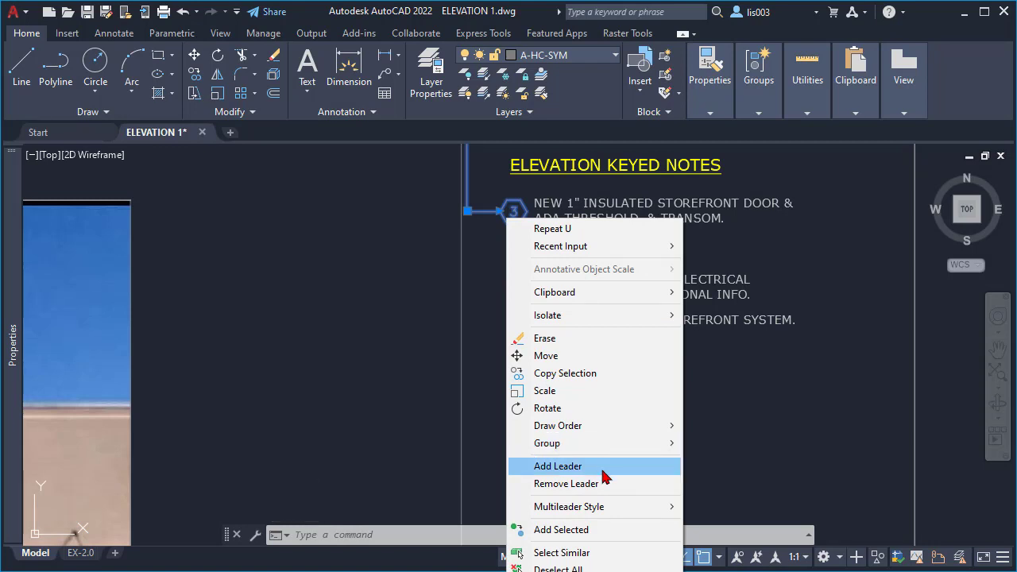
pyautogui.moveTo(578, 549)
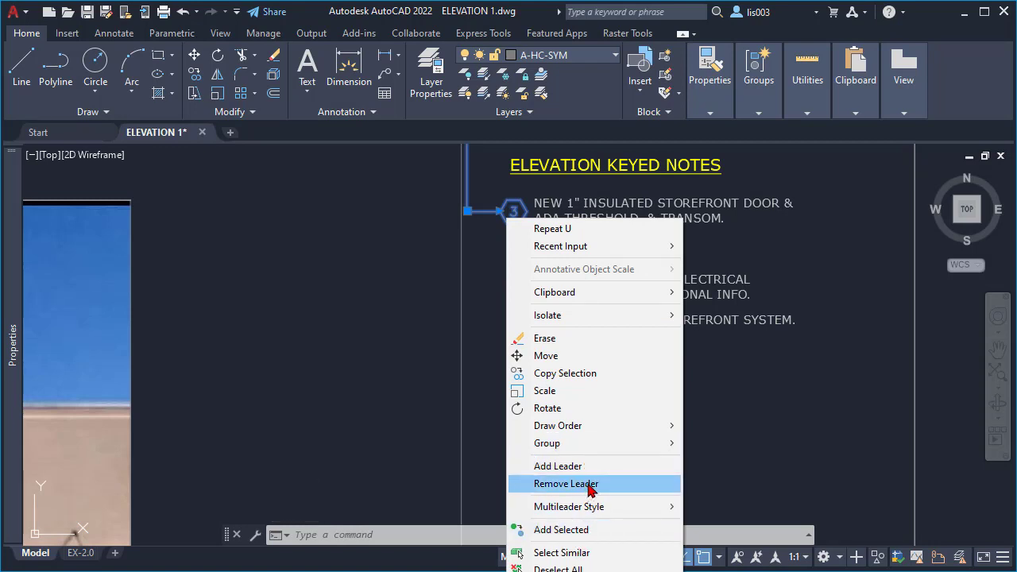
pyautogui.click(566, 483)
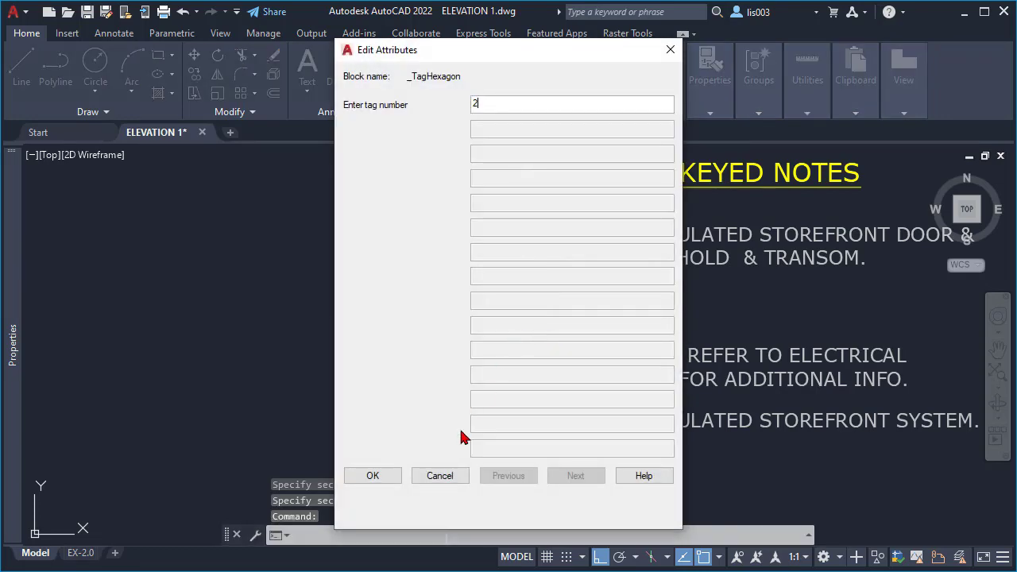
# Confirm tag number 2 for the NOT USED note and number the fourth legend tag 4
pyautogui.click(373, 475)
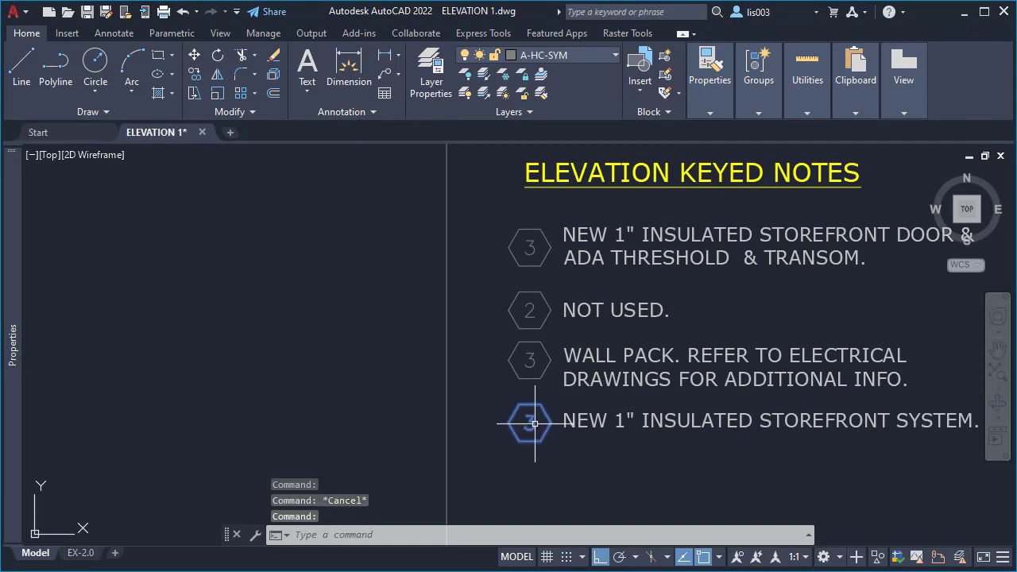
pyautogui.doubleClick(530, 422)
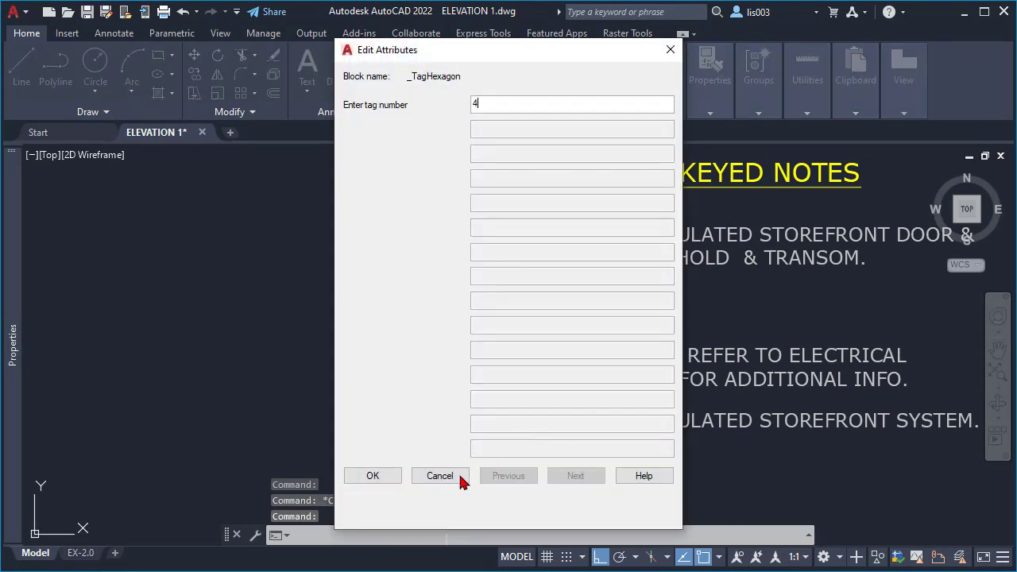
pyautogui.click(439, 475)
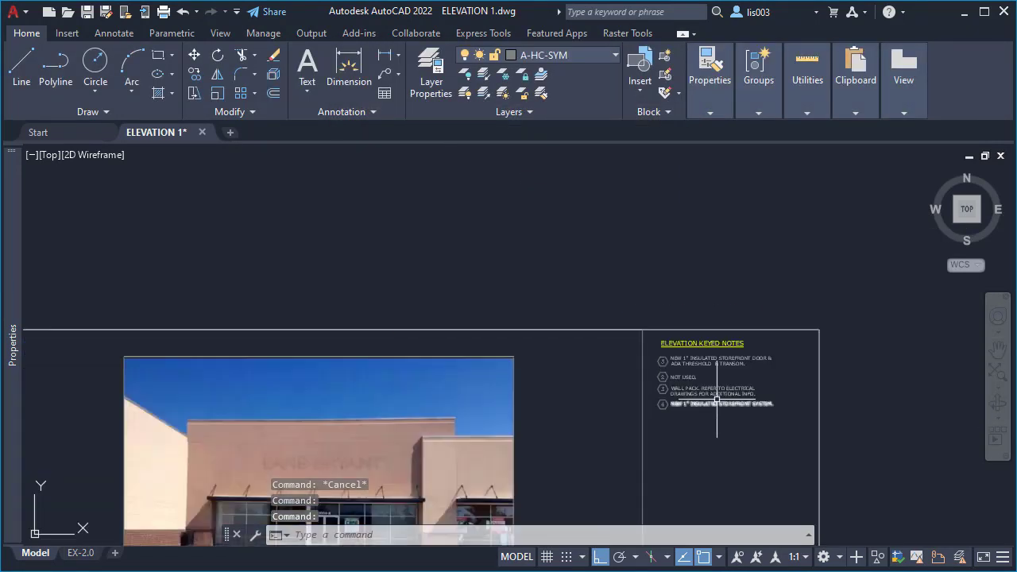